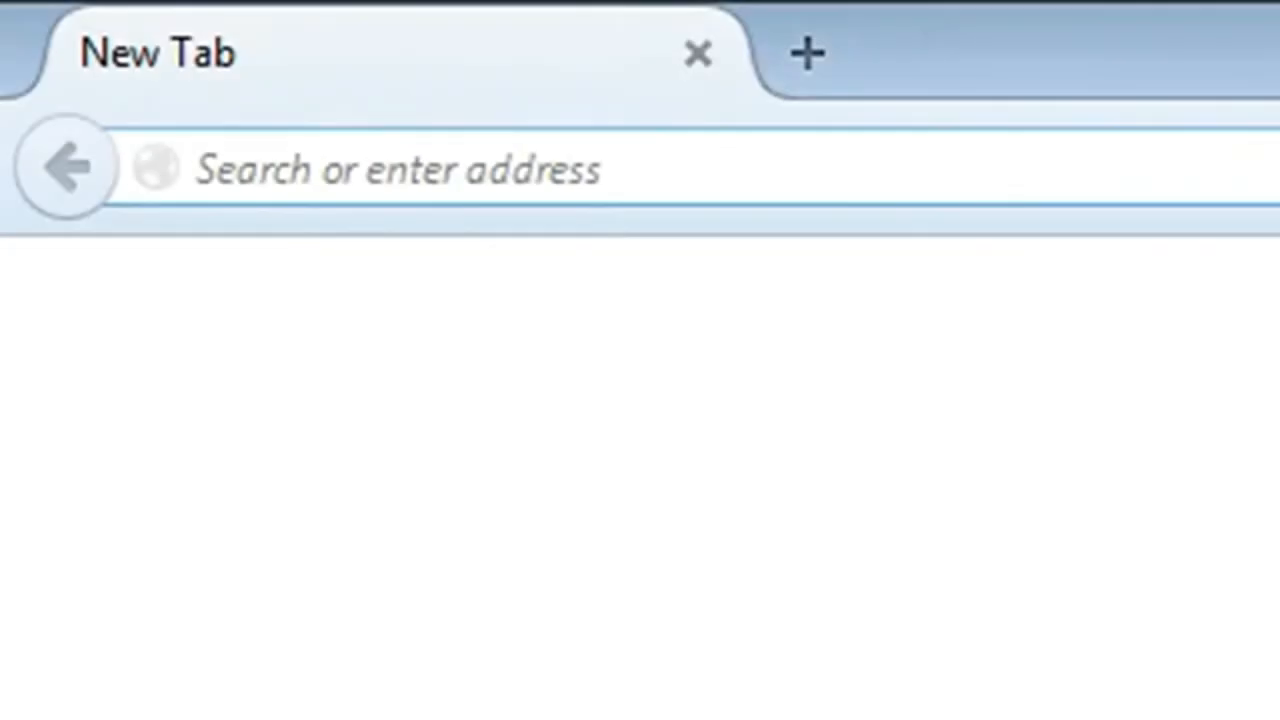
Step: Enter login.xmedius.com/example in the address bar to reach the XMediusCLOUD login page
type("lo")
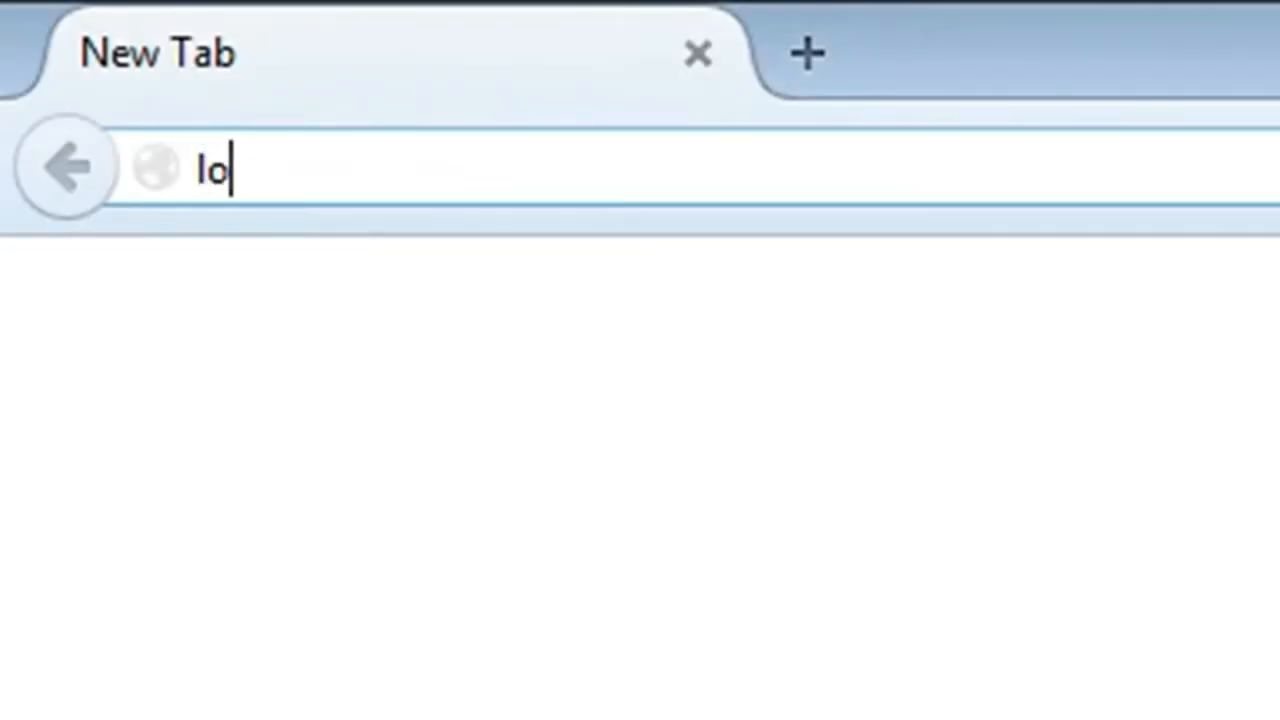
type("gin.xm")
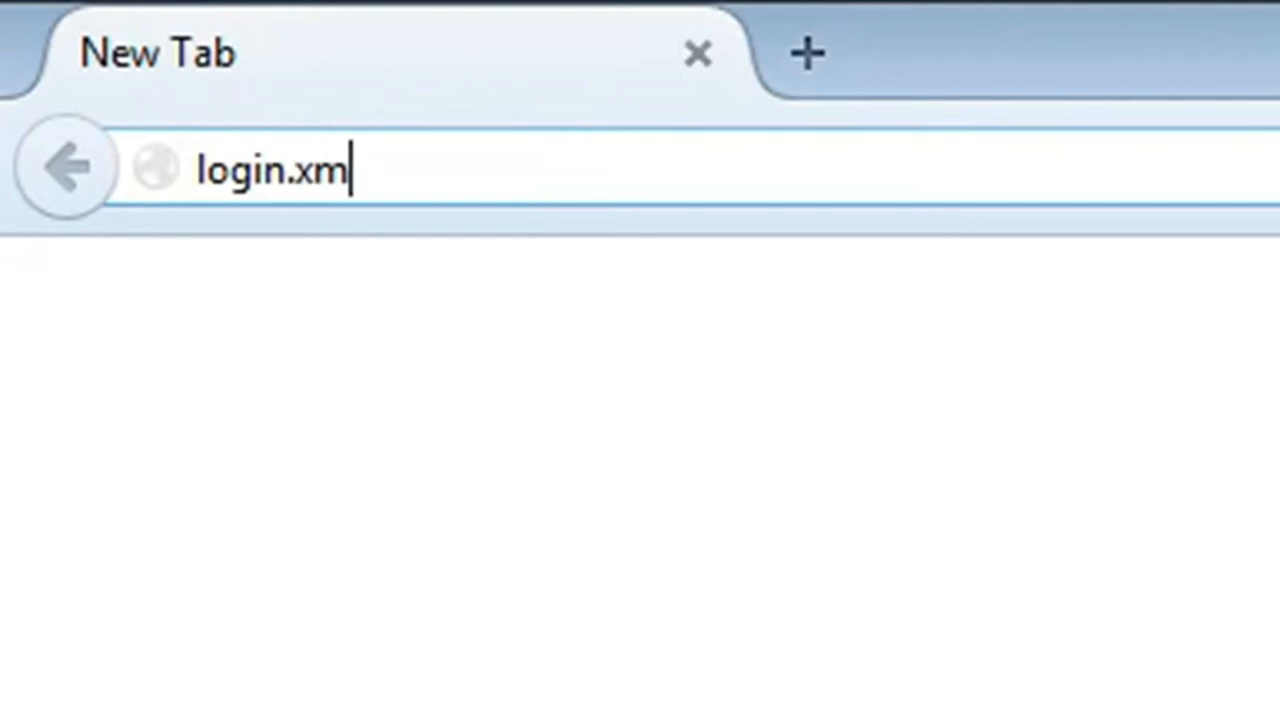
type("edius.com")
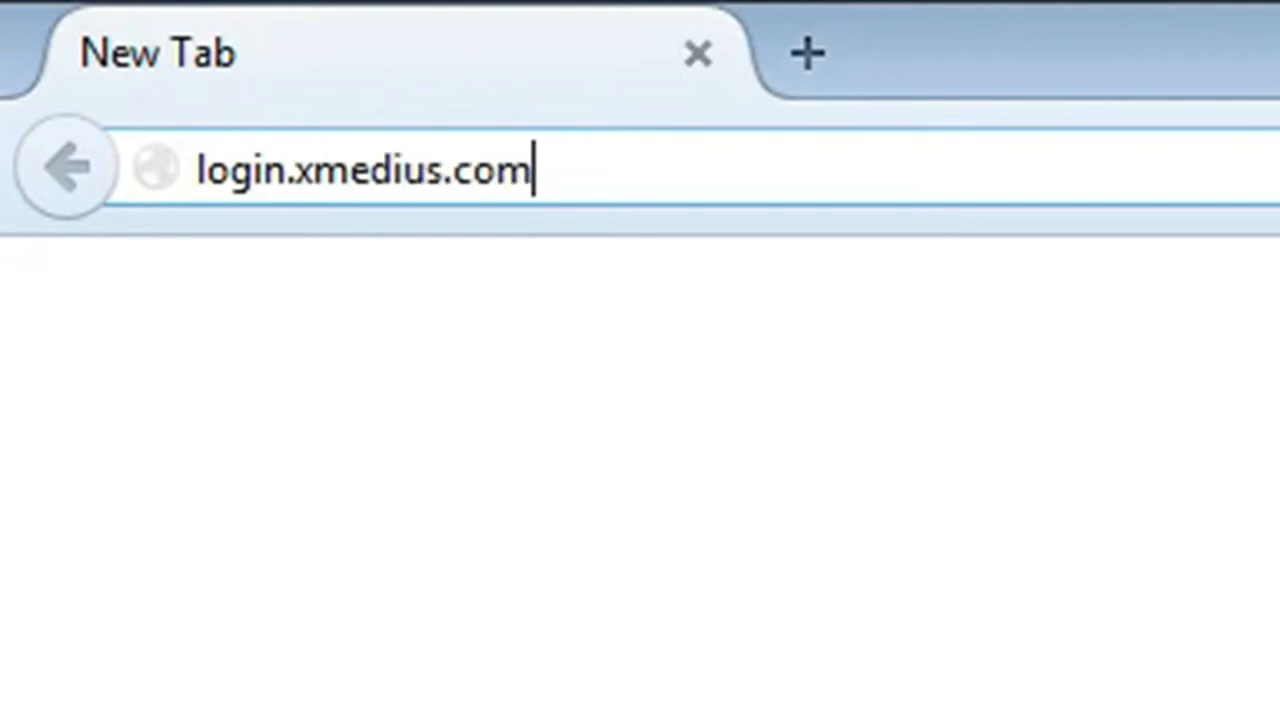
type("/exampl")
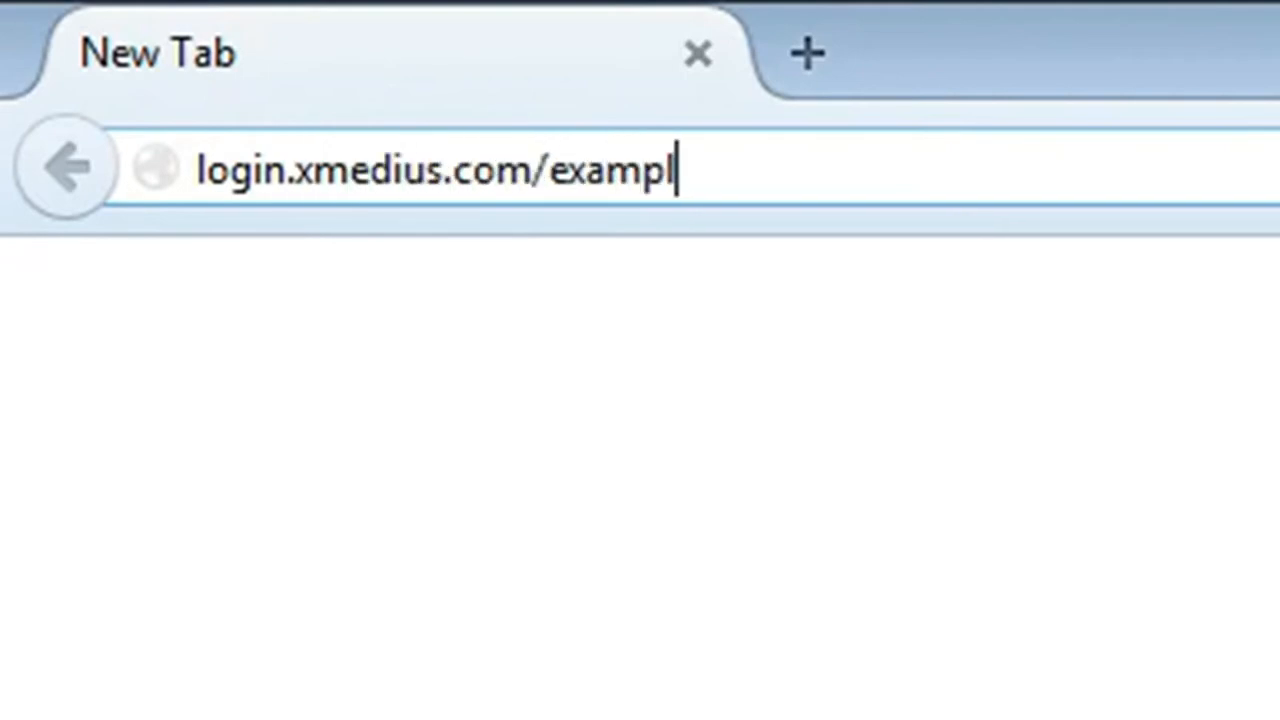
type("e")
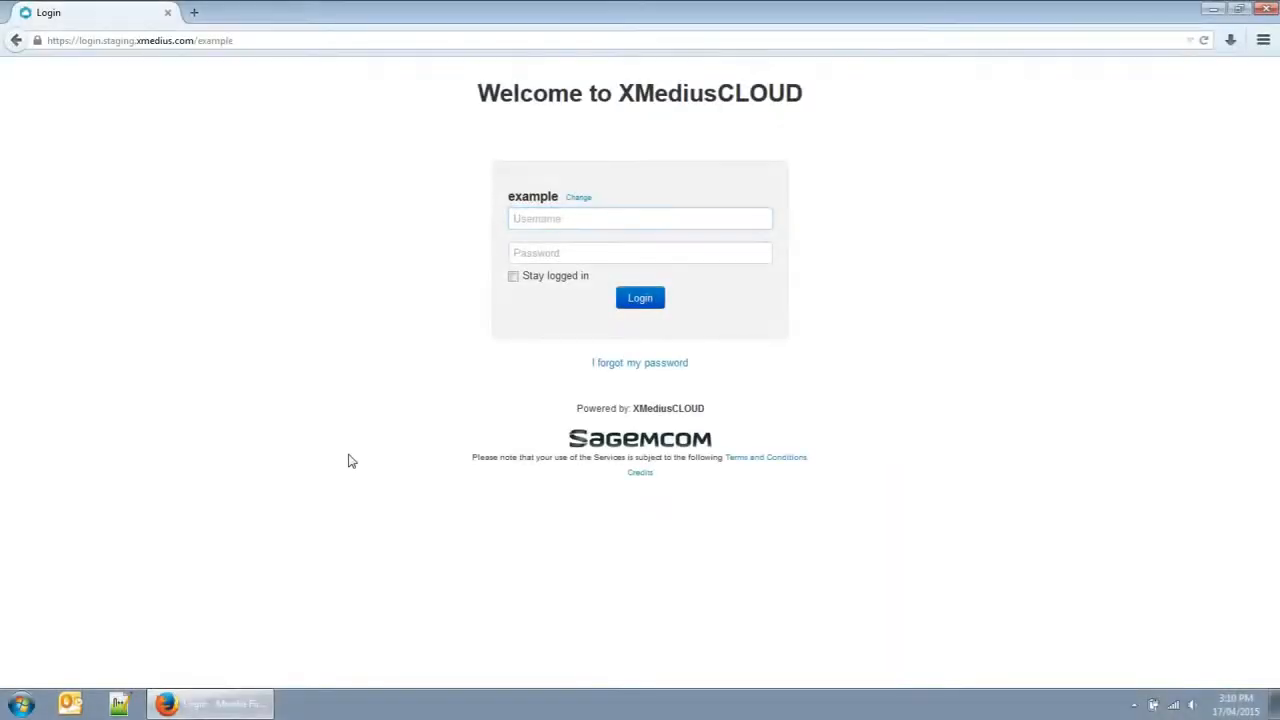
Step: Log in as the example administrator and bring up the Example Enterprise administration menu
type("exampleadmin")
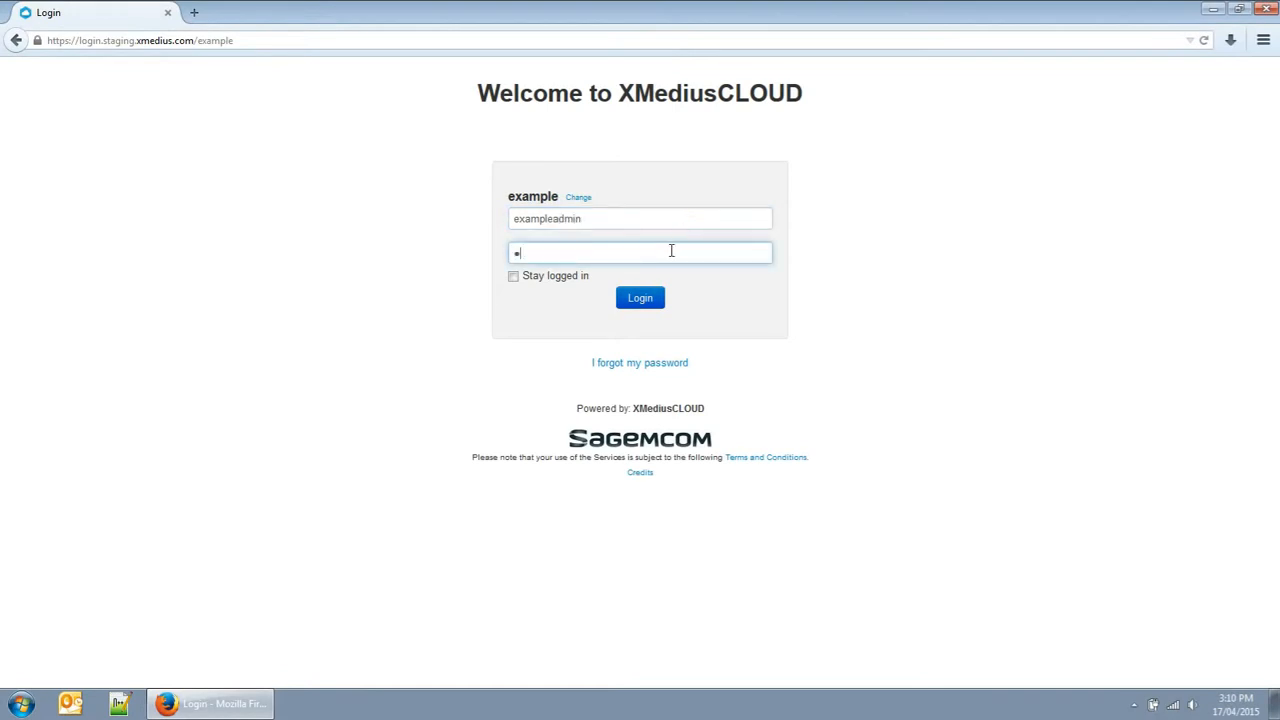
type("password")
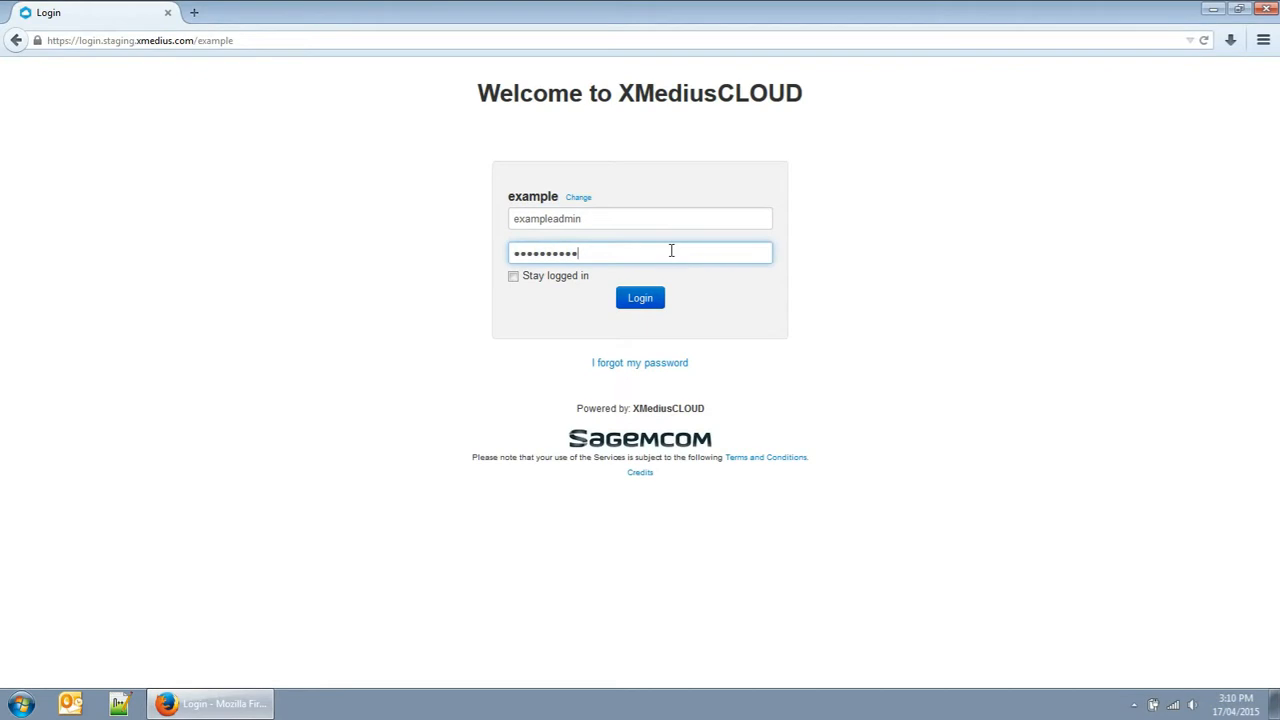
left_click(639, 297)
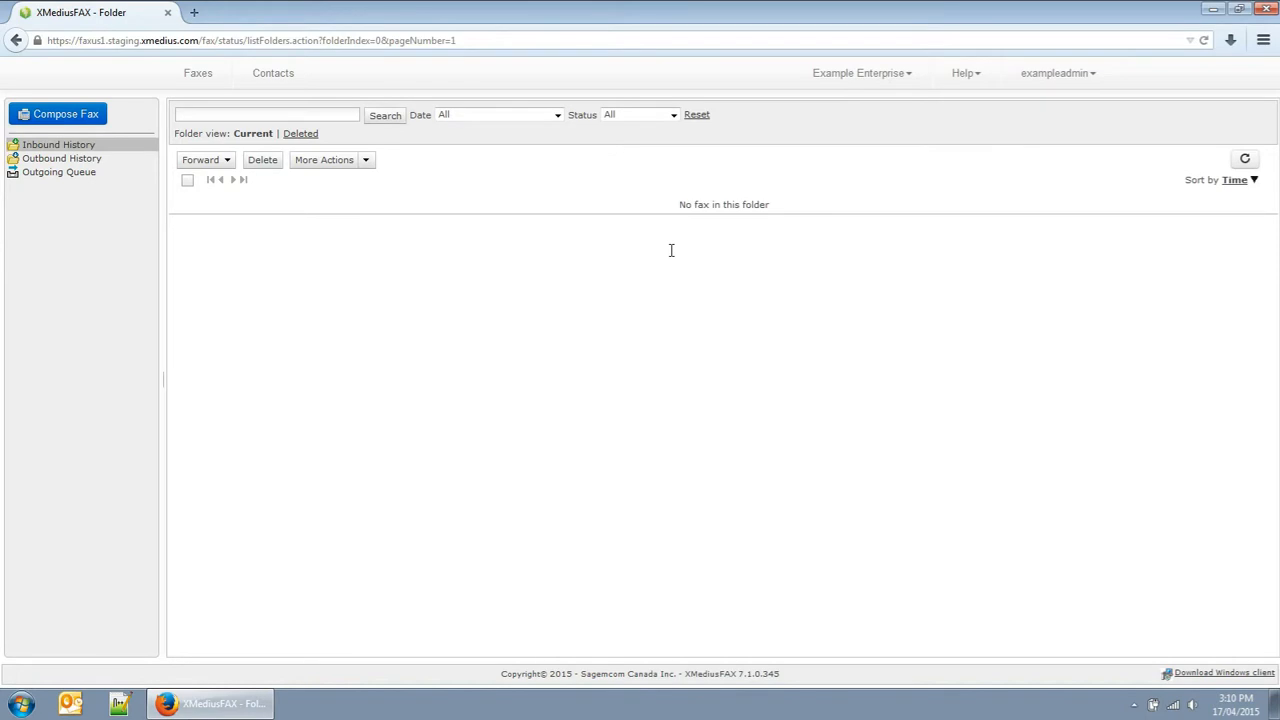
mouse_move(880, 128)
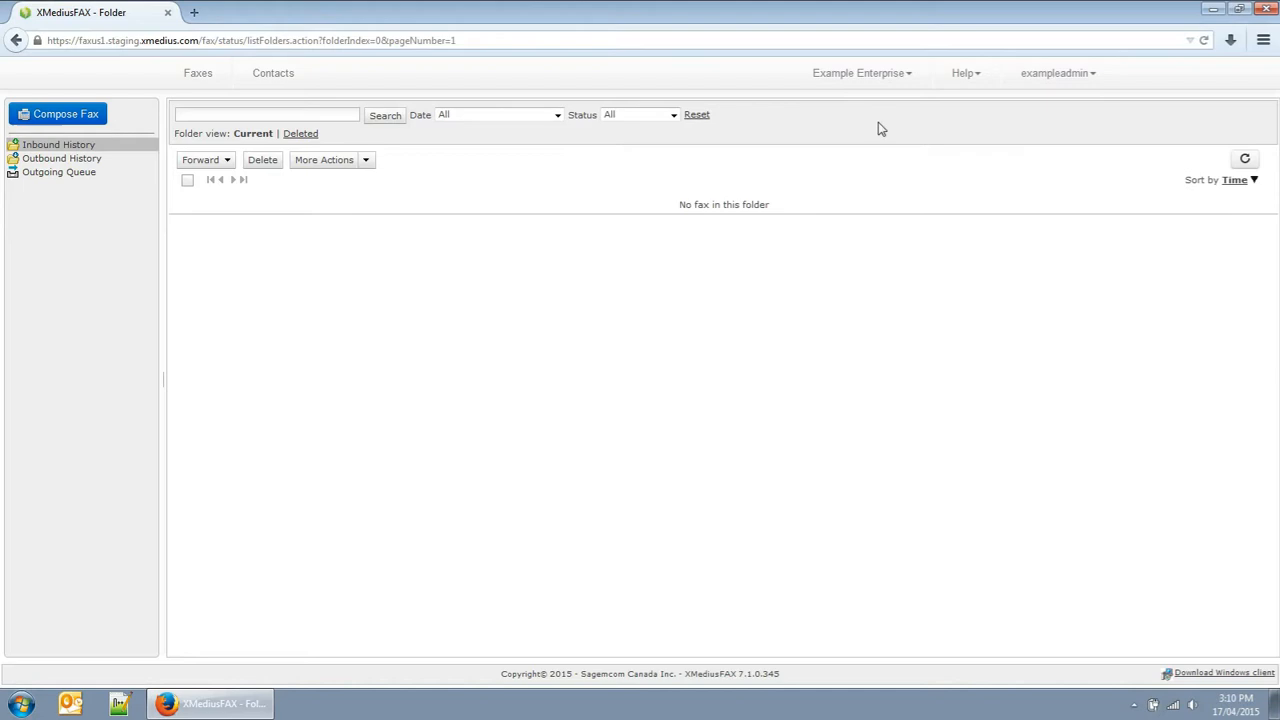
left_click(860, 73)
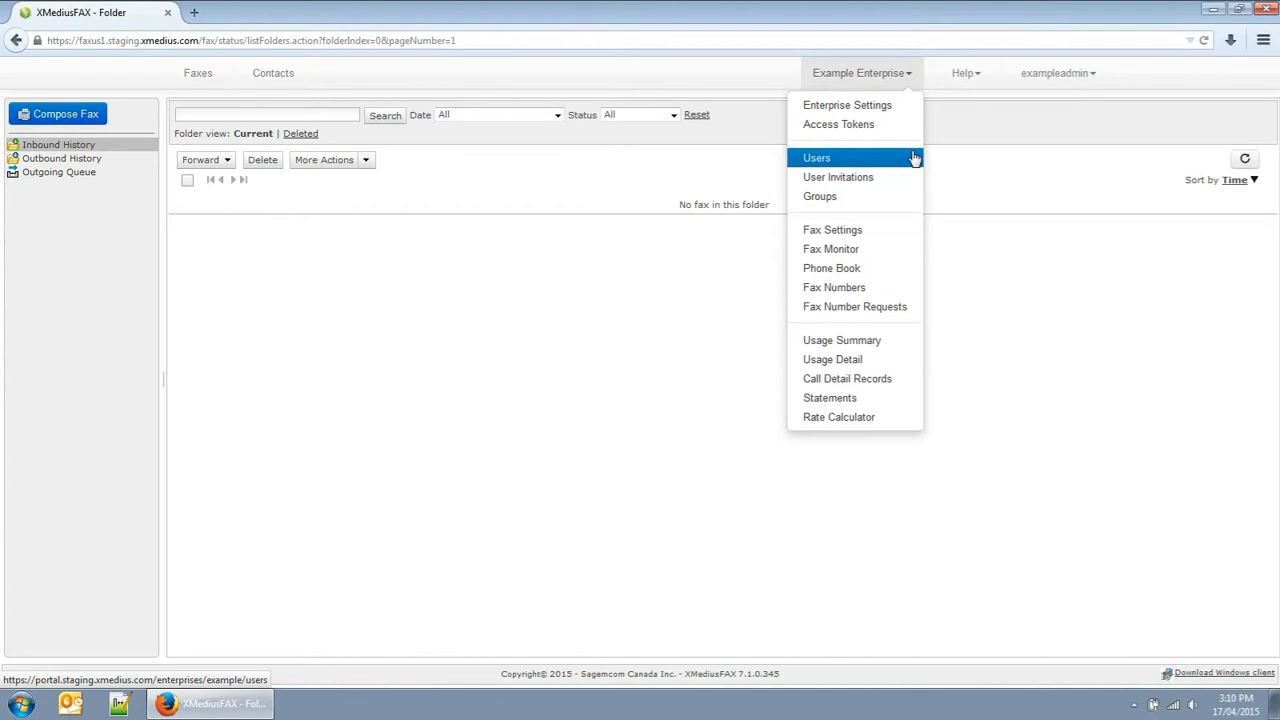
left_click(816, 157)
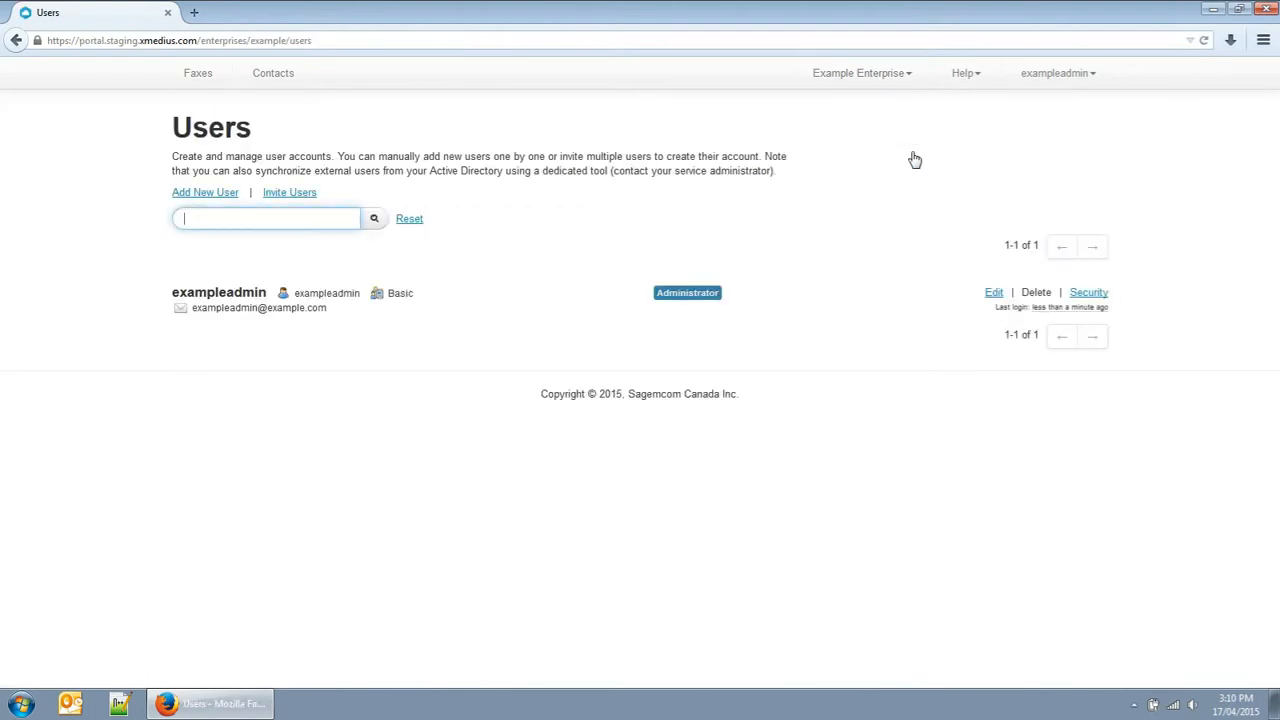
left_click(205, 192)
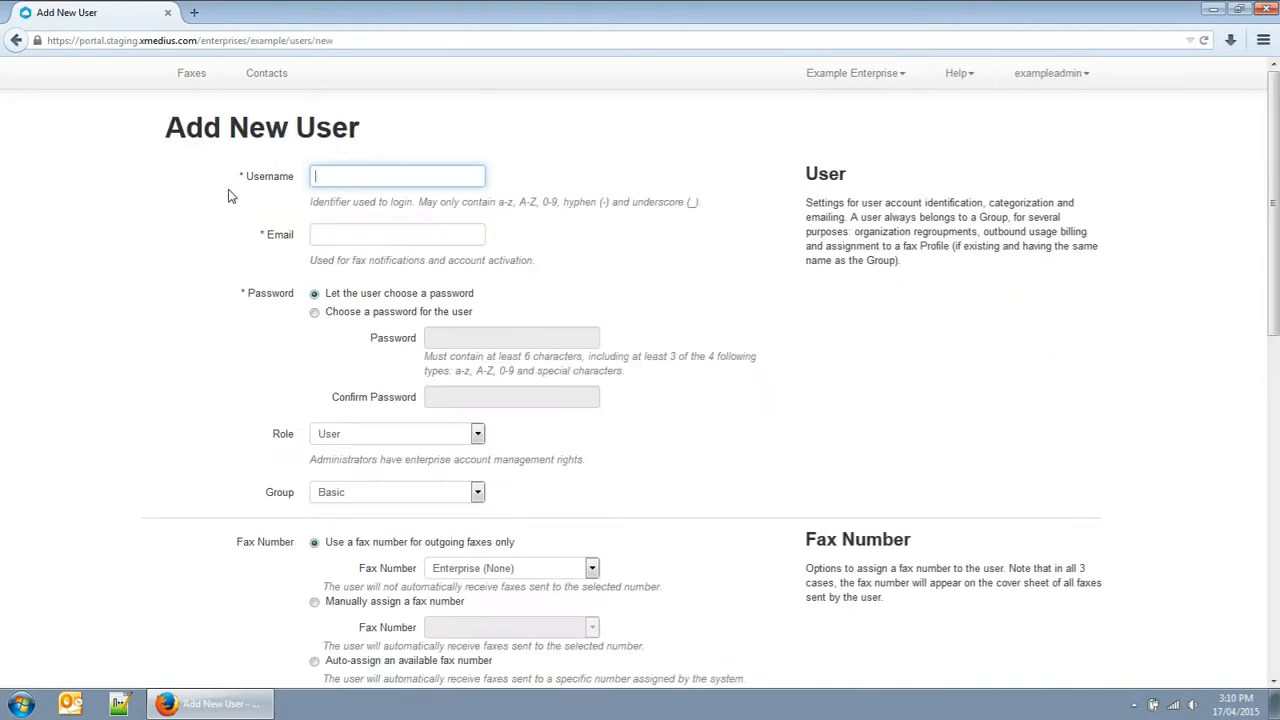
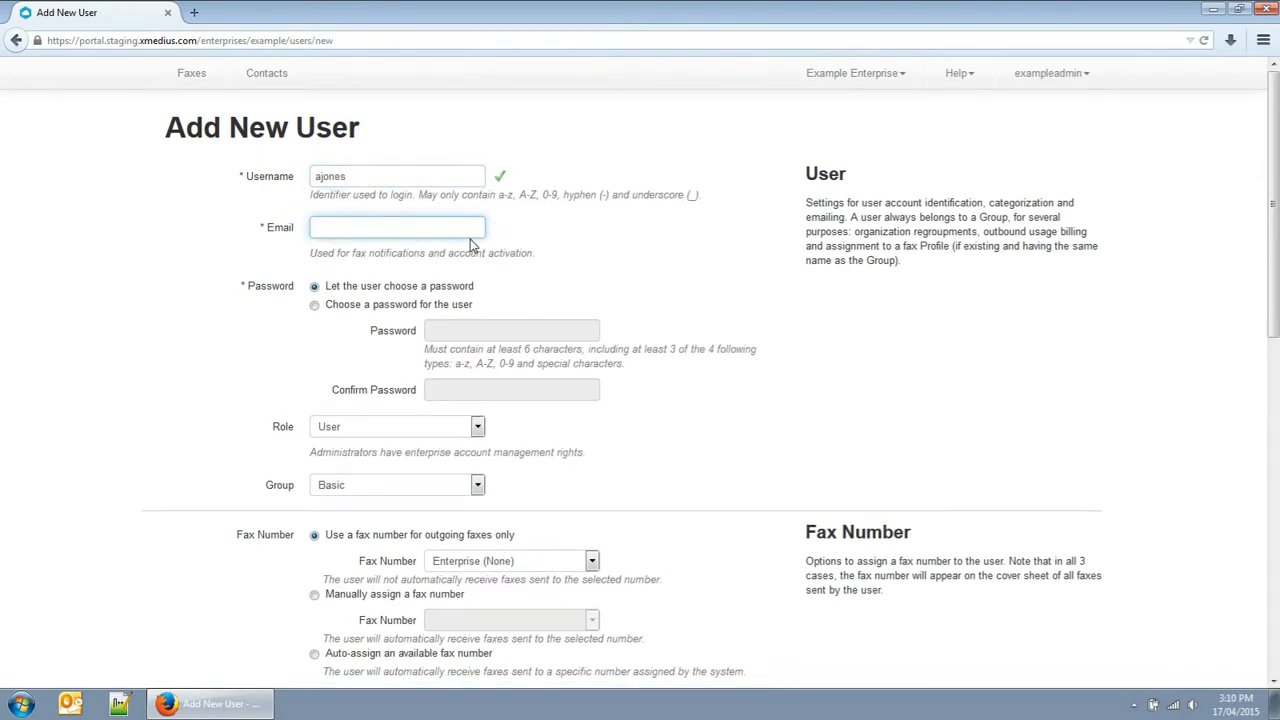
type("adam.jones@e")
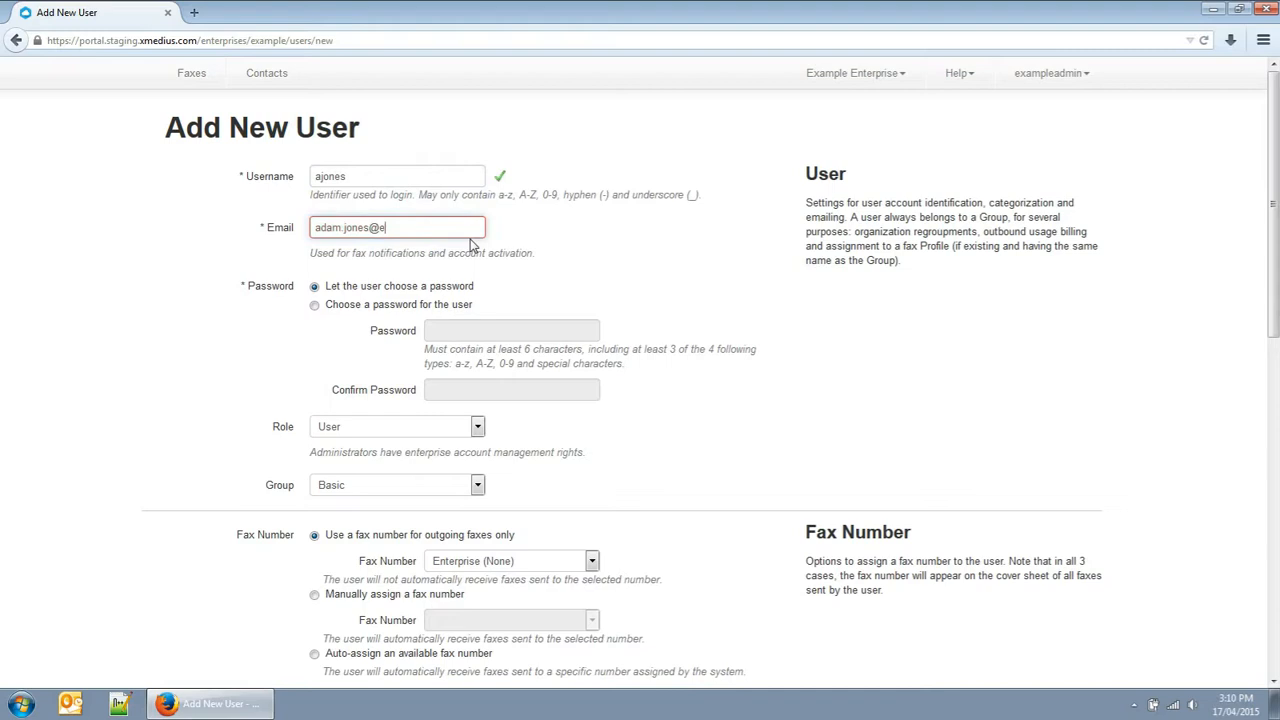
type("xample.com")
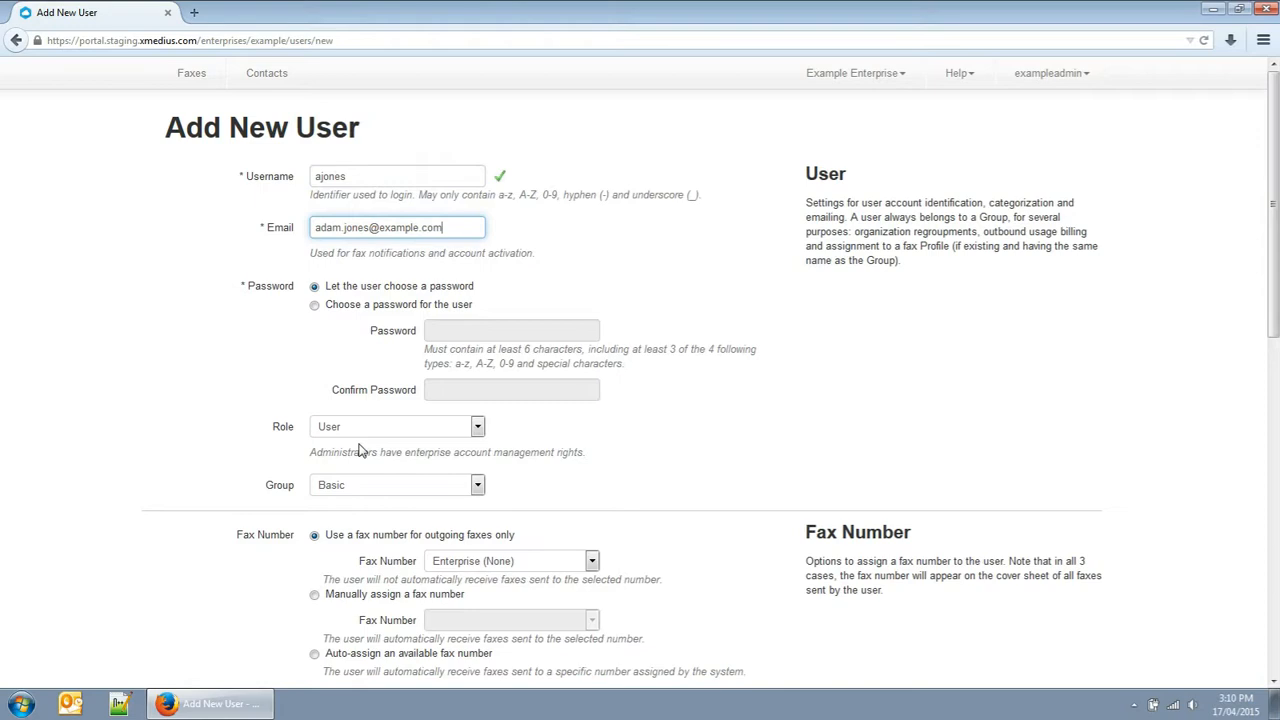
mouse_move(338, 511)
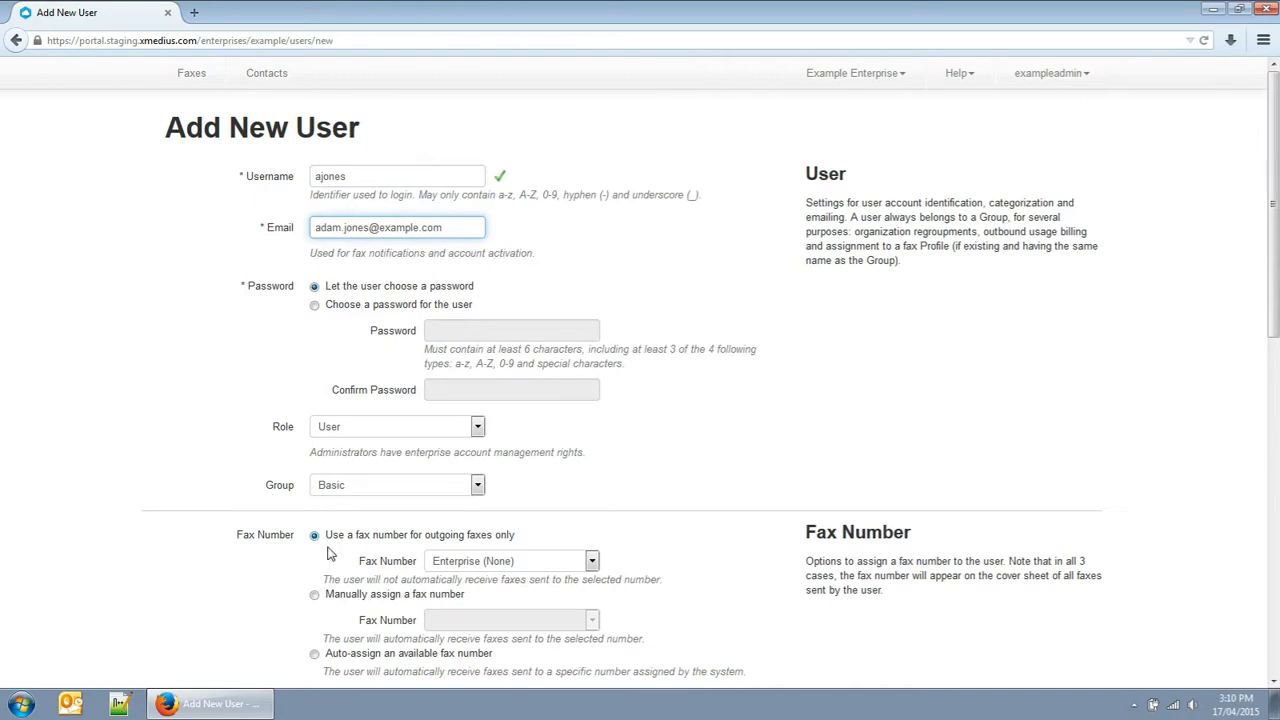
mouse_move(351, 616)
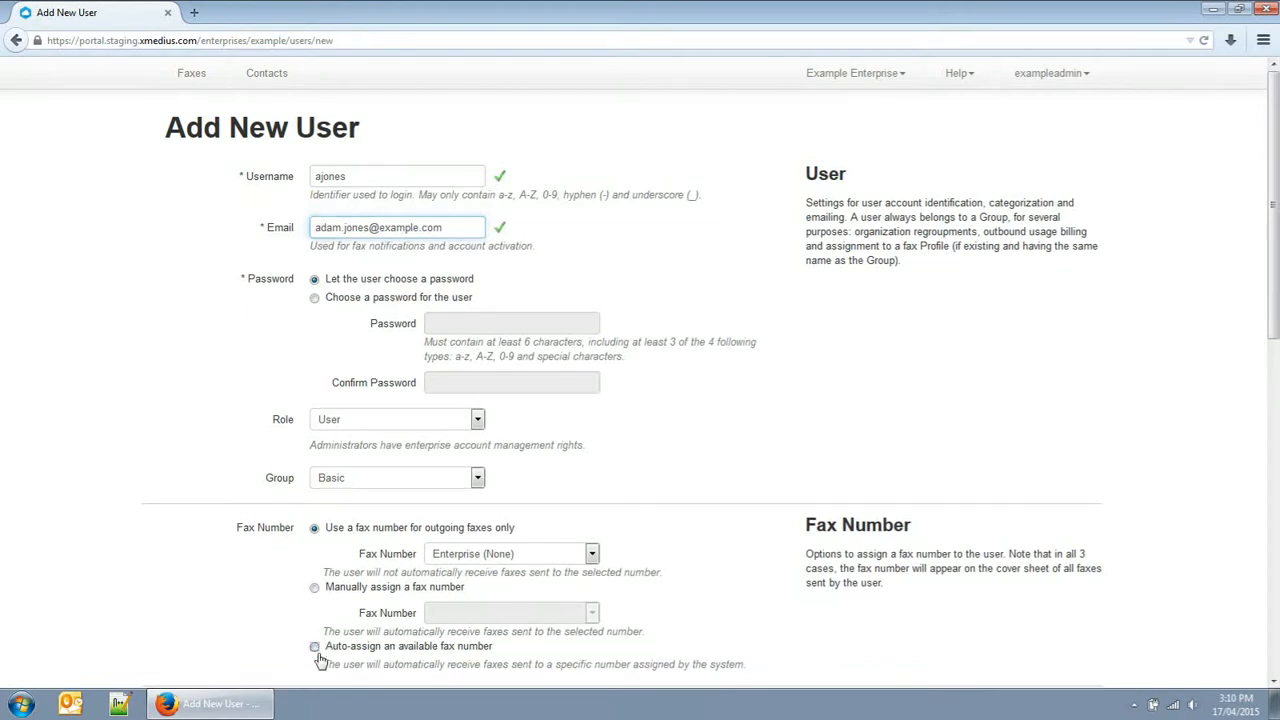
Step: Set the new user to auto-assign an available fax number
left_click(313, 648)
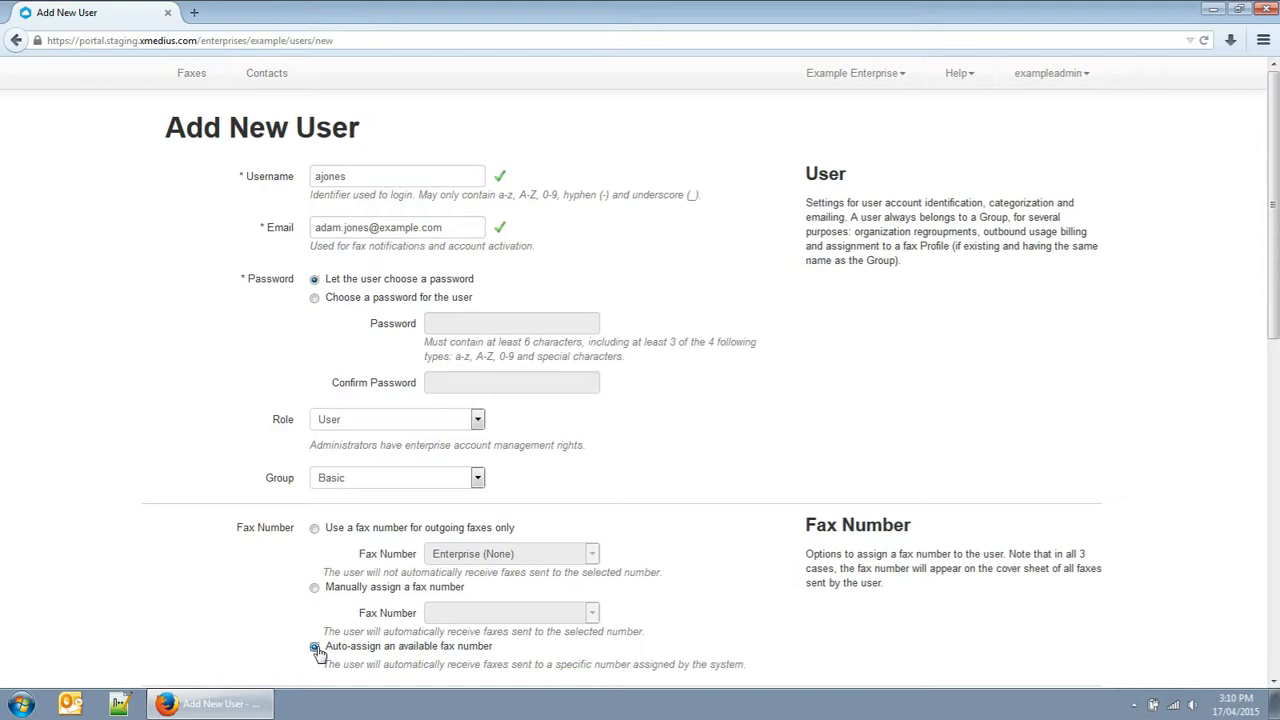
scroll("down", 3)
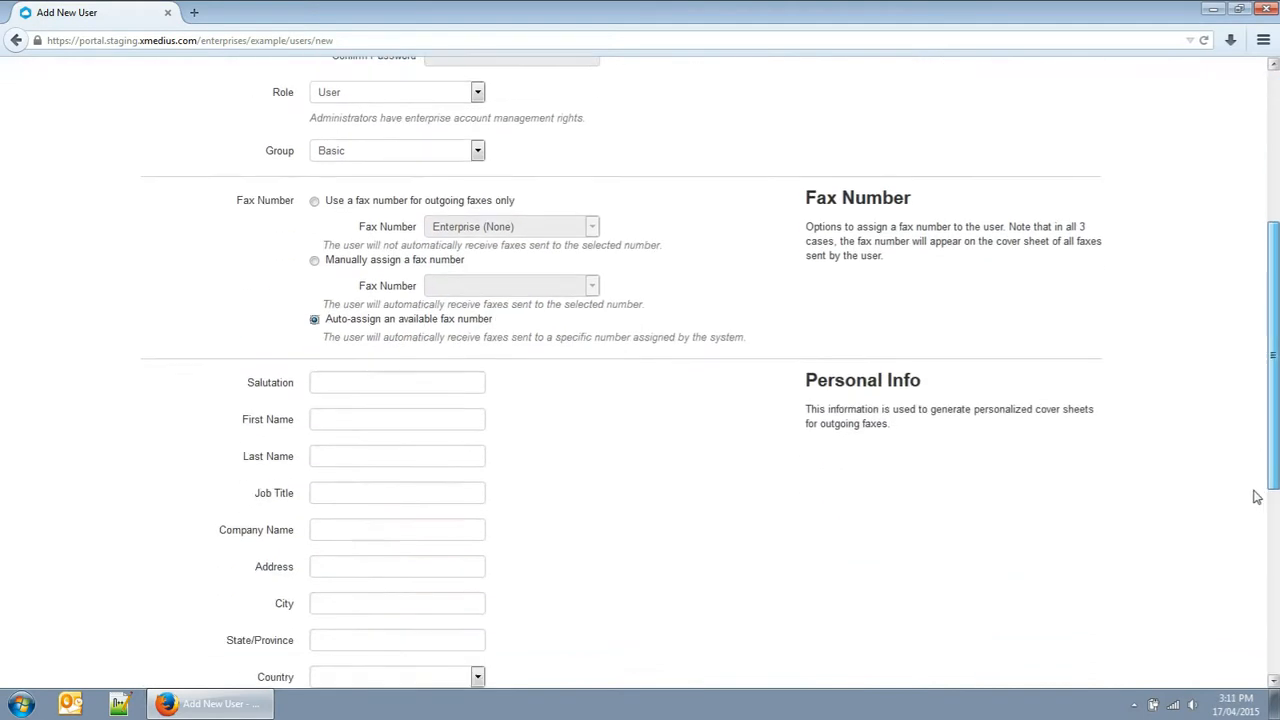
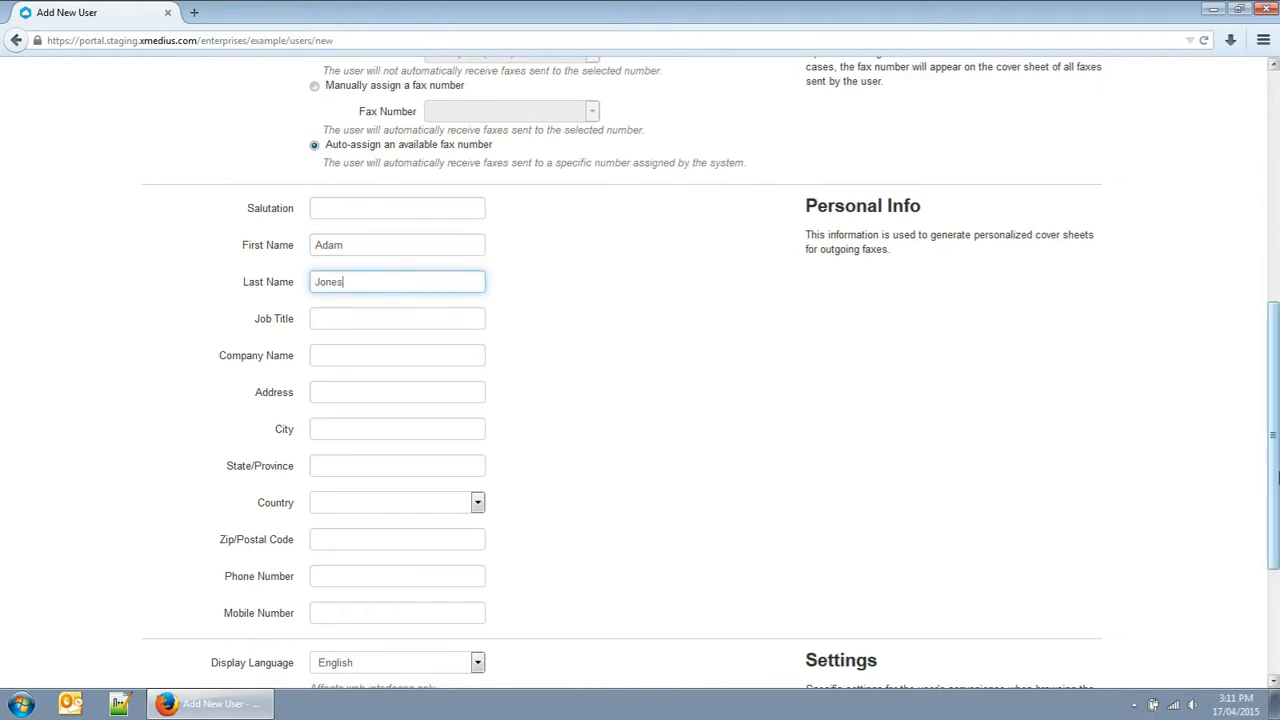
left_click(328, 595)
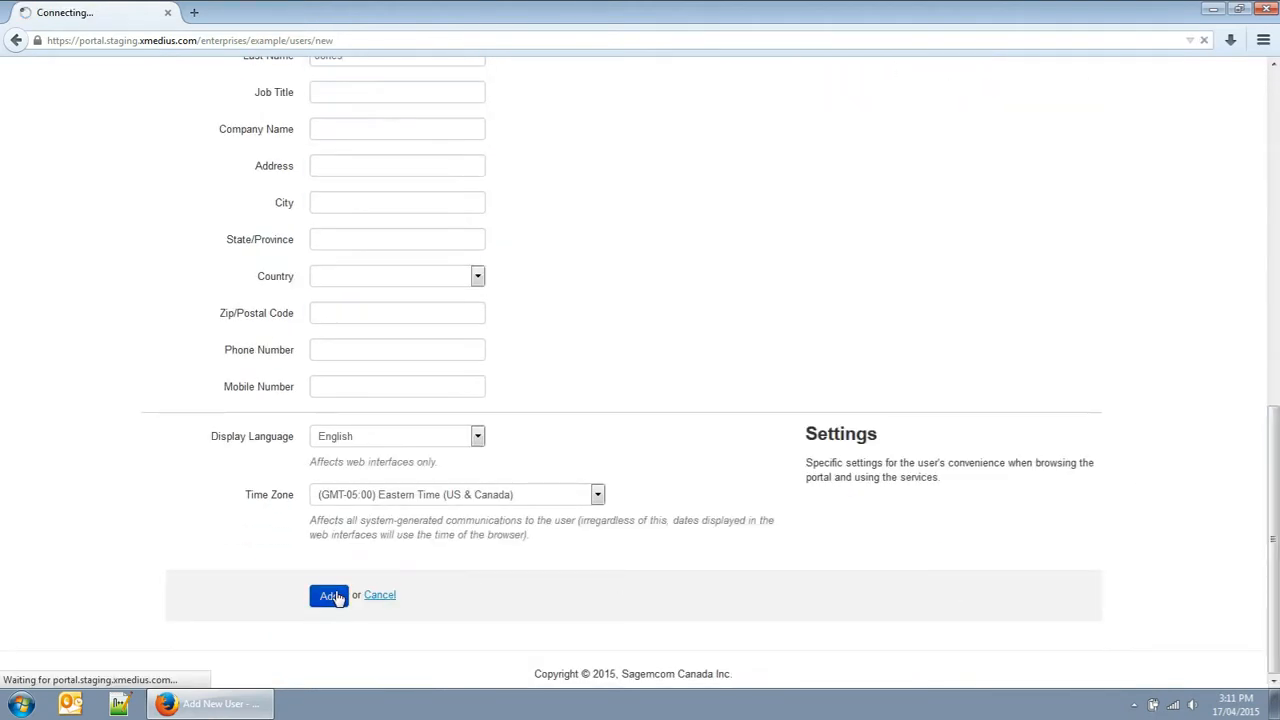
Step: Filter the user list by 'jones' to show only the new account
left_click(328, 595)
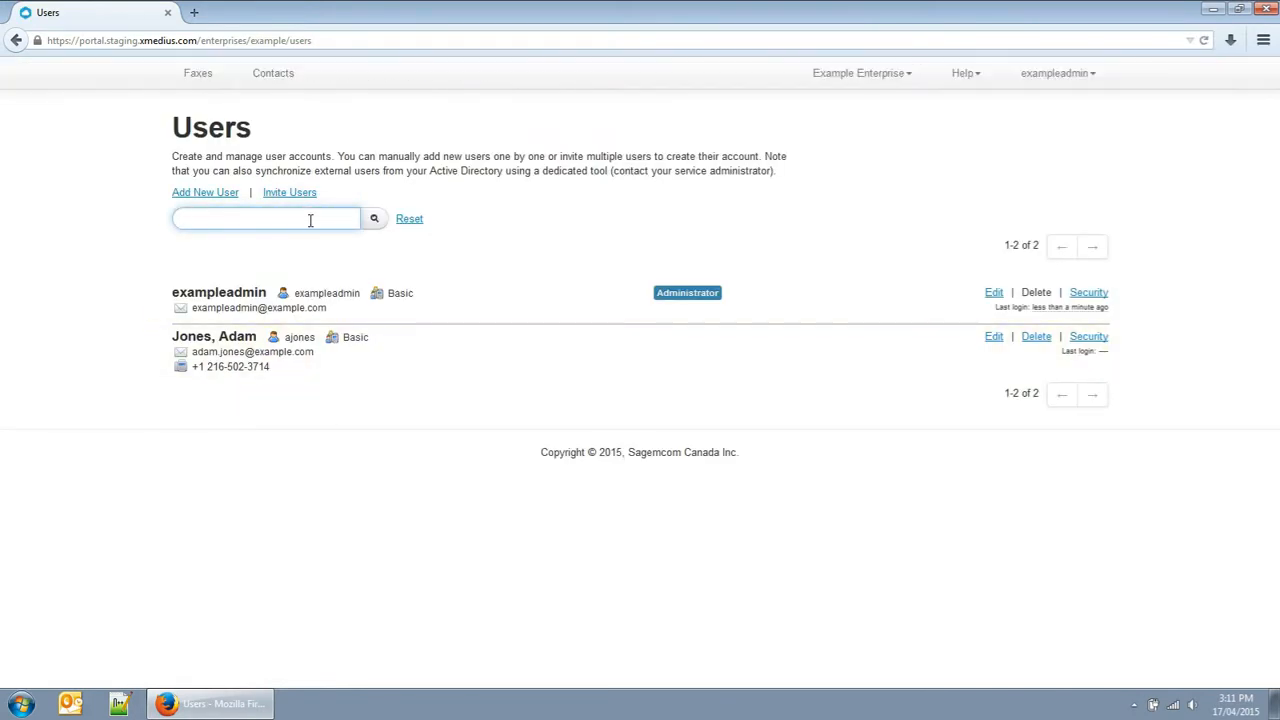
type("jones")
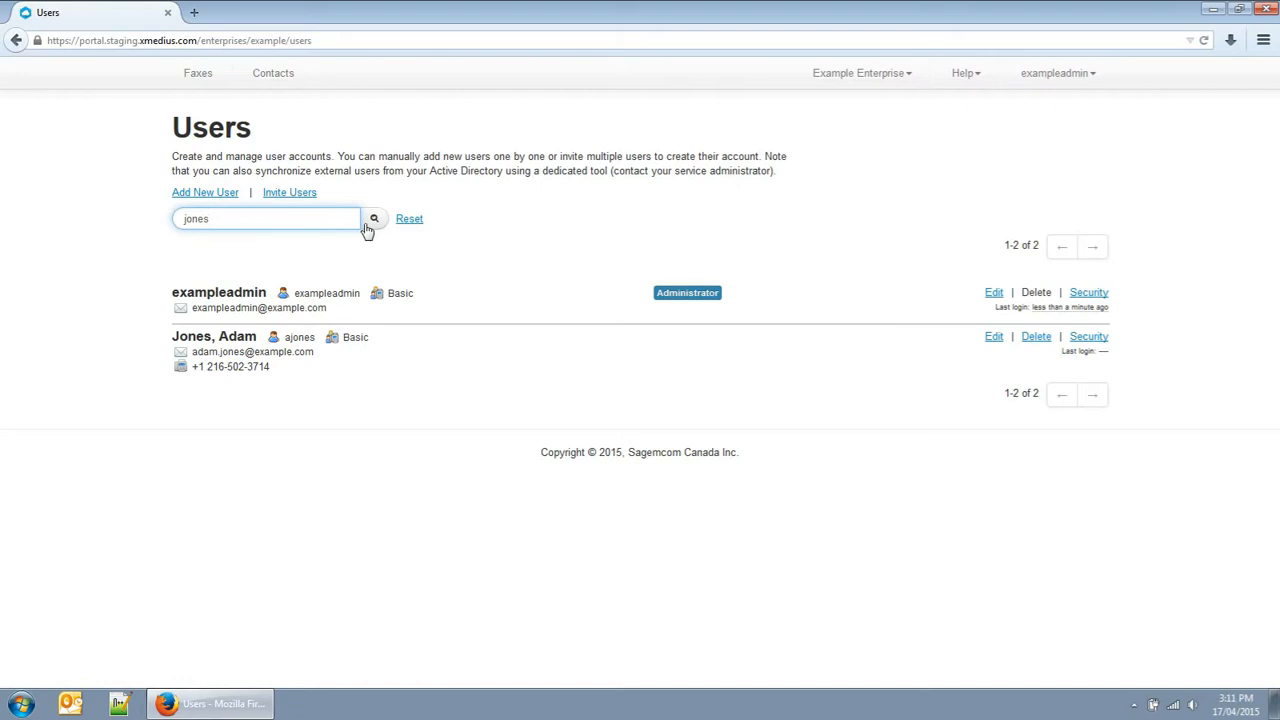
left_click(374, 218)
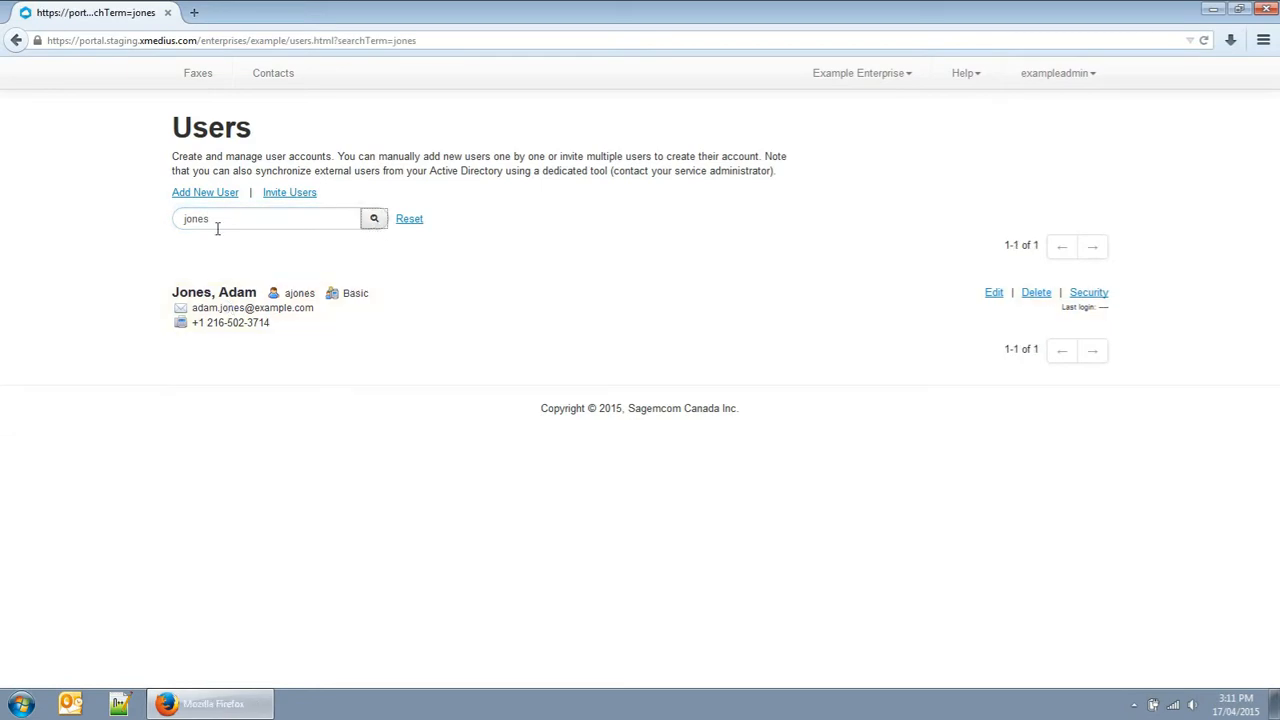
left_click(289, 192)
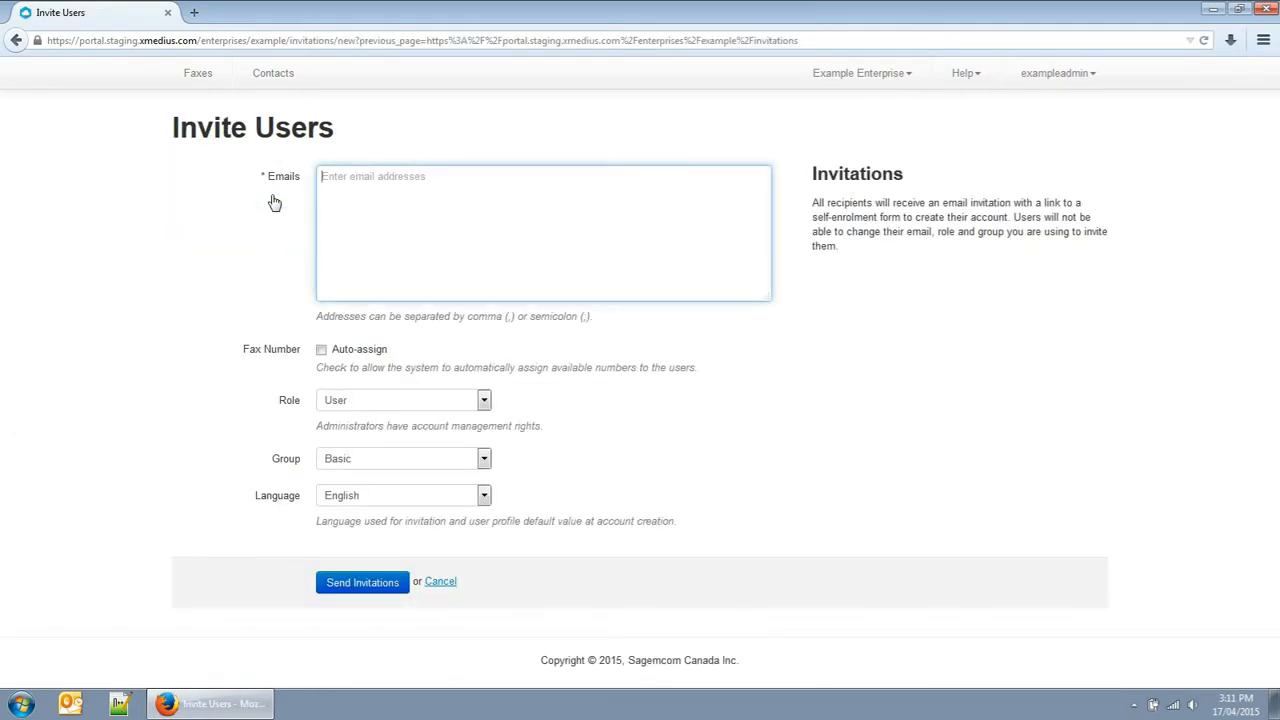
type("barbara.cunning@example.com; e")
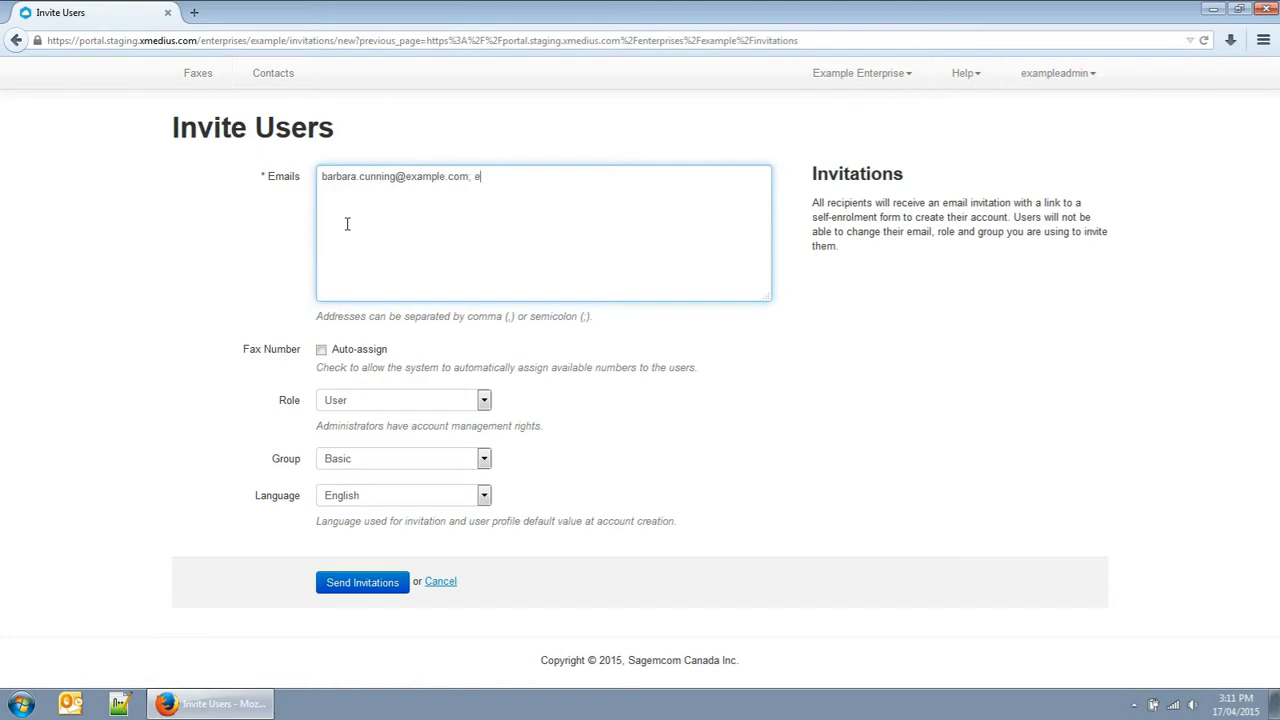
type("rnest.miller")
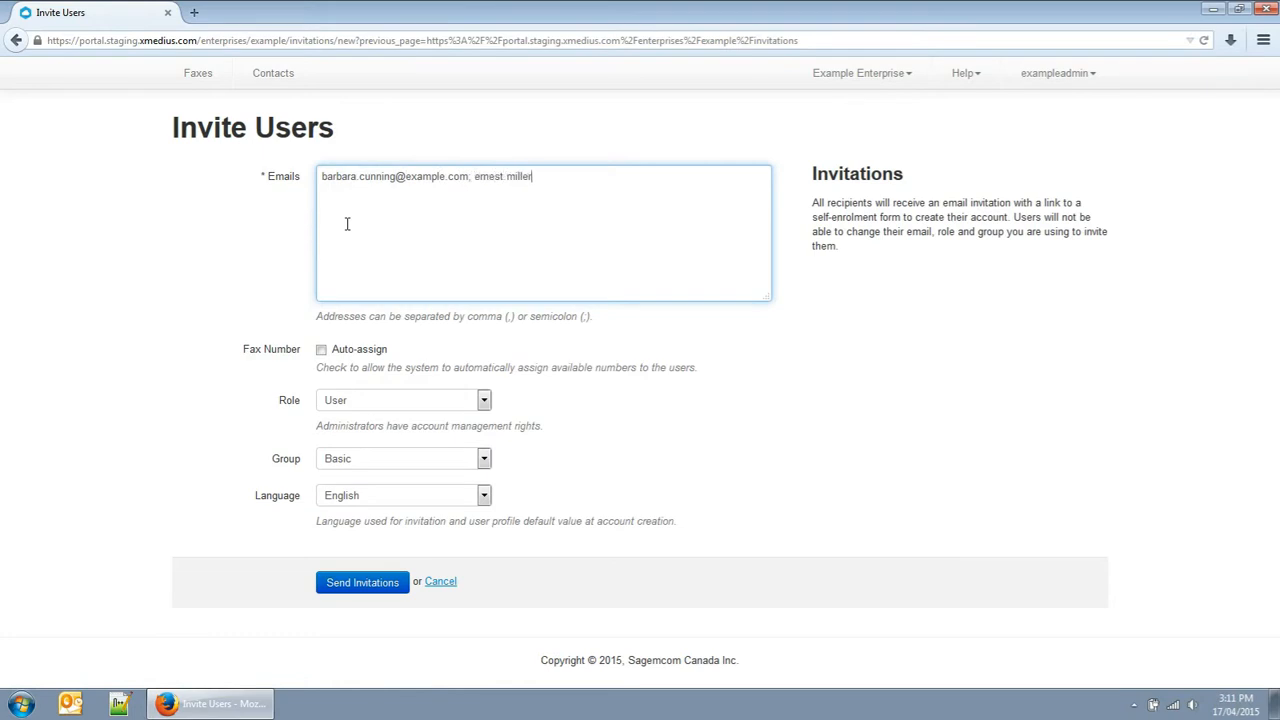
type("@example.com")
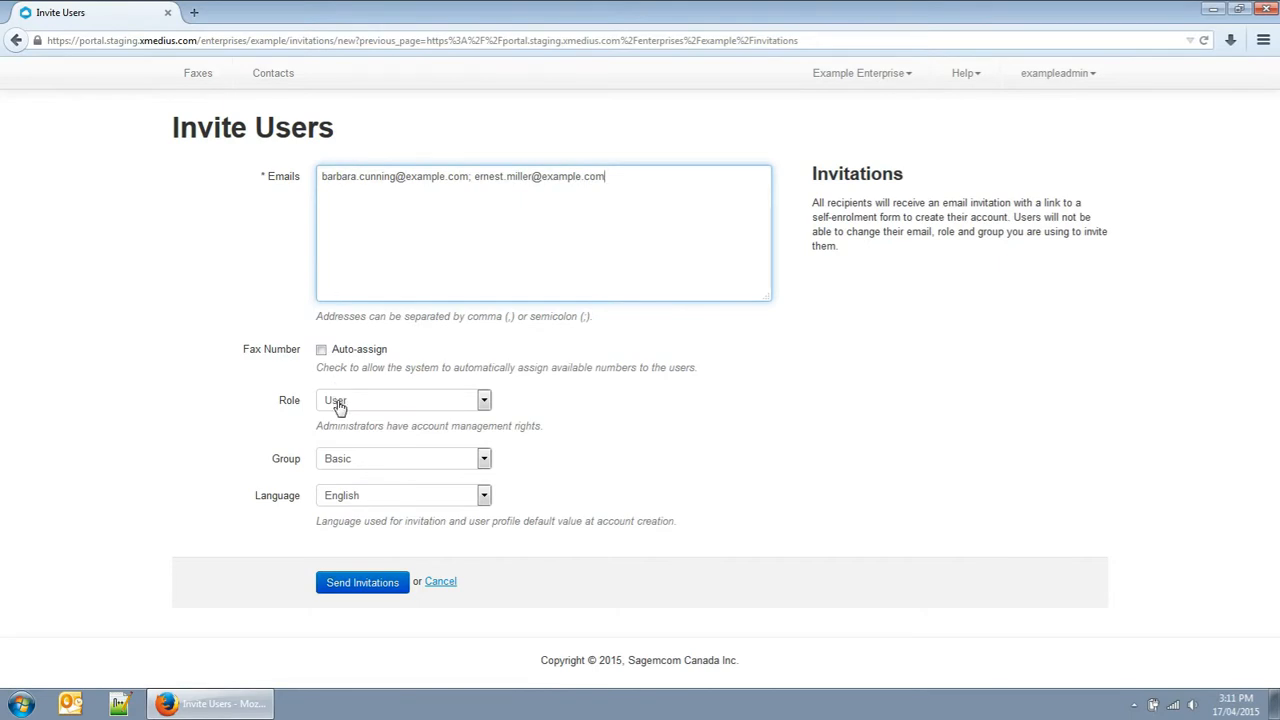
mouse_move(347, 583)
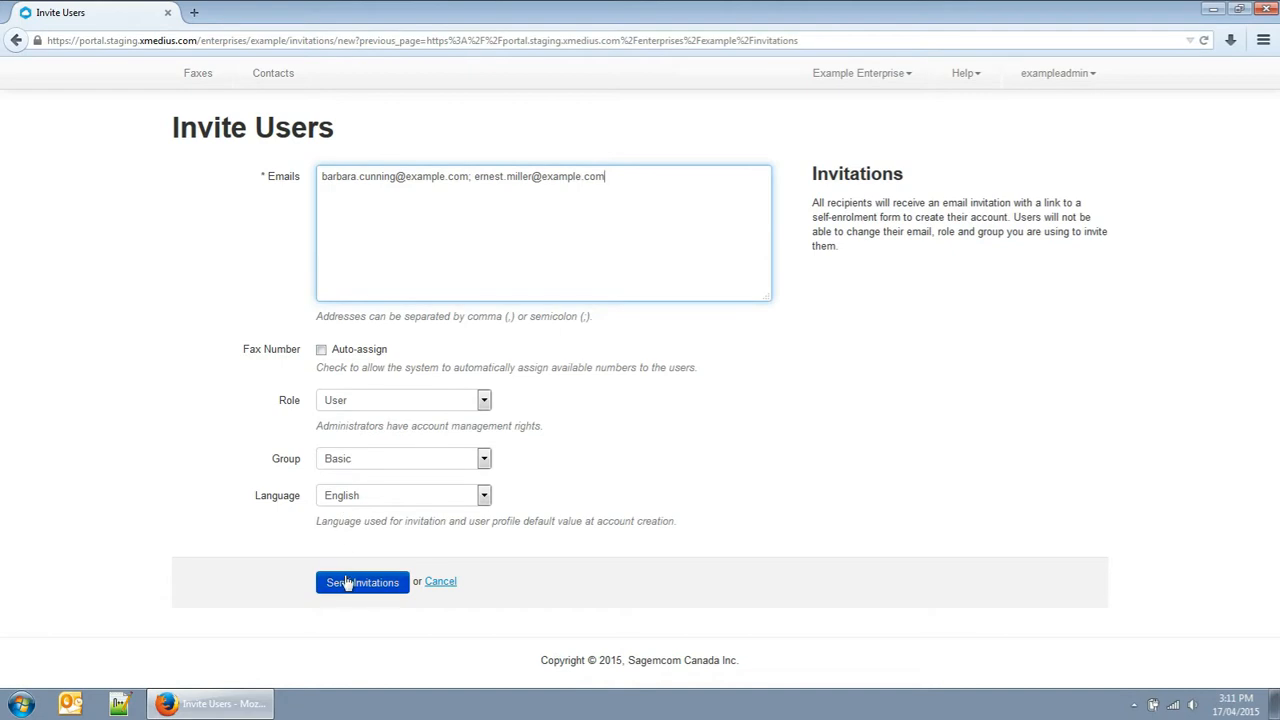
left_click(362, 582)
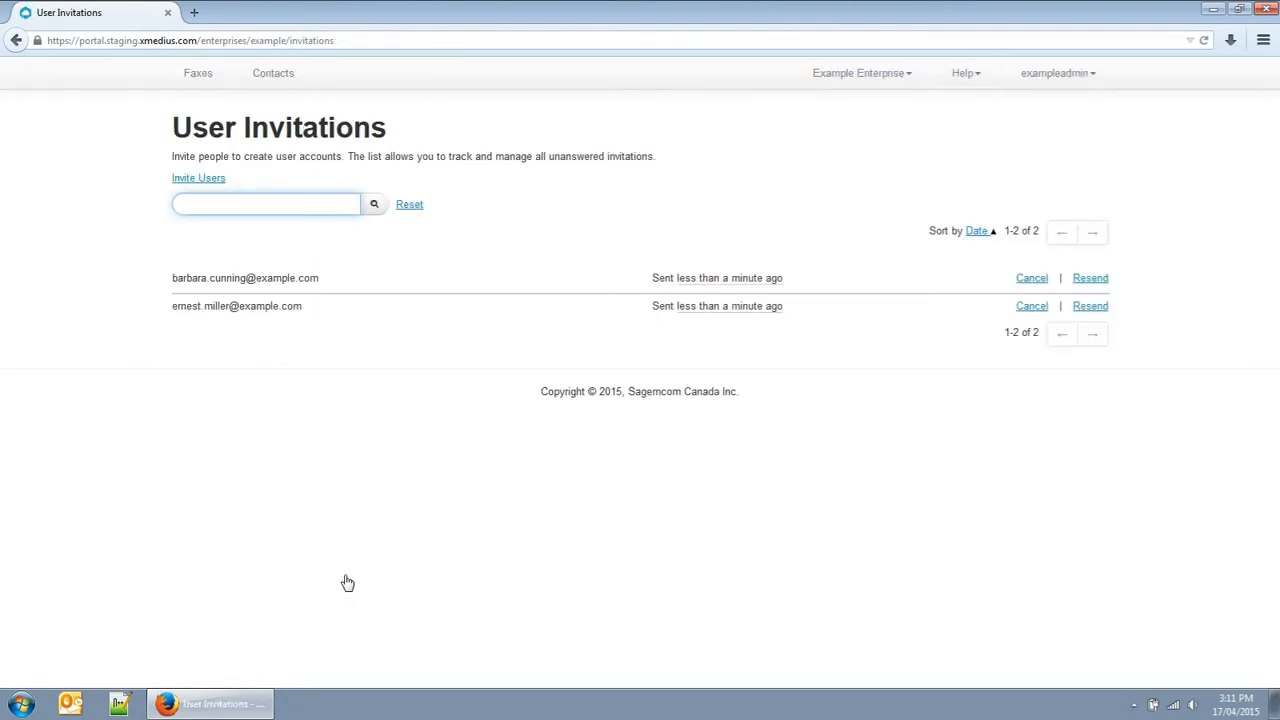
mouse_move(1090, 278)
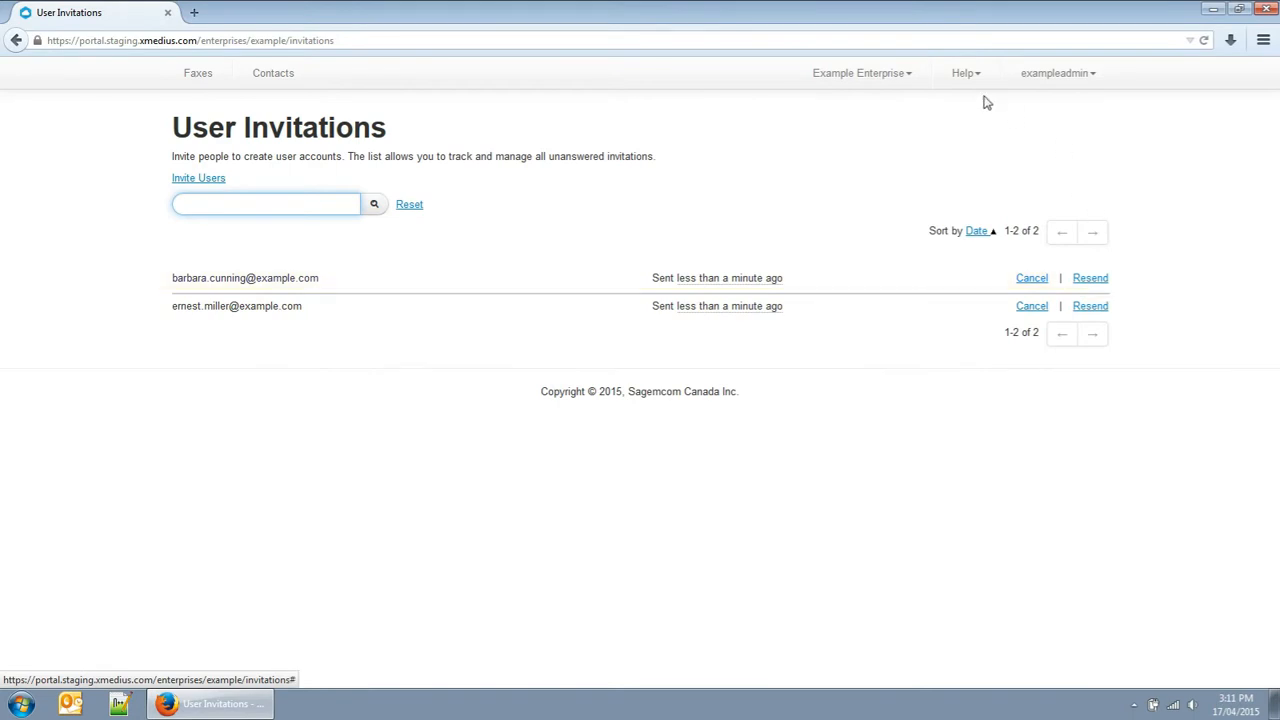
left_click(860, 72)
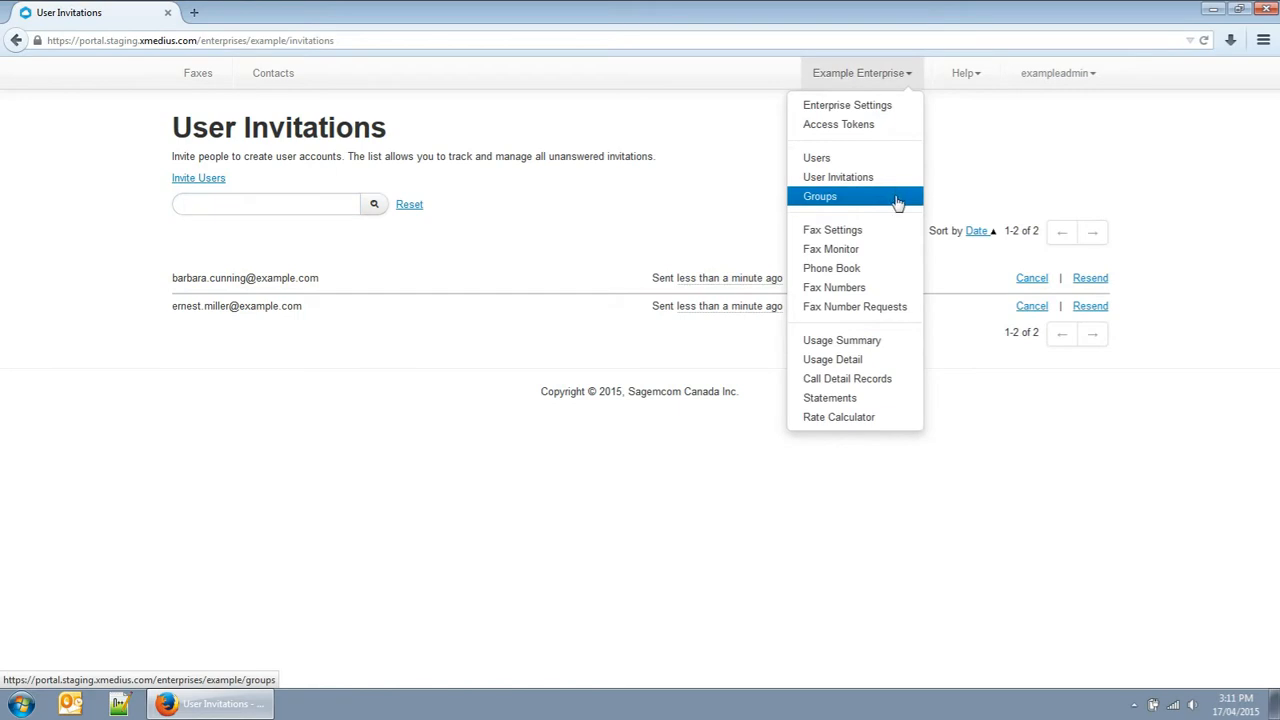
Step: View the Groups page listing the default Basic group, then reopen the enterprise menu
left_click(818, 195)
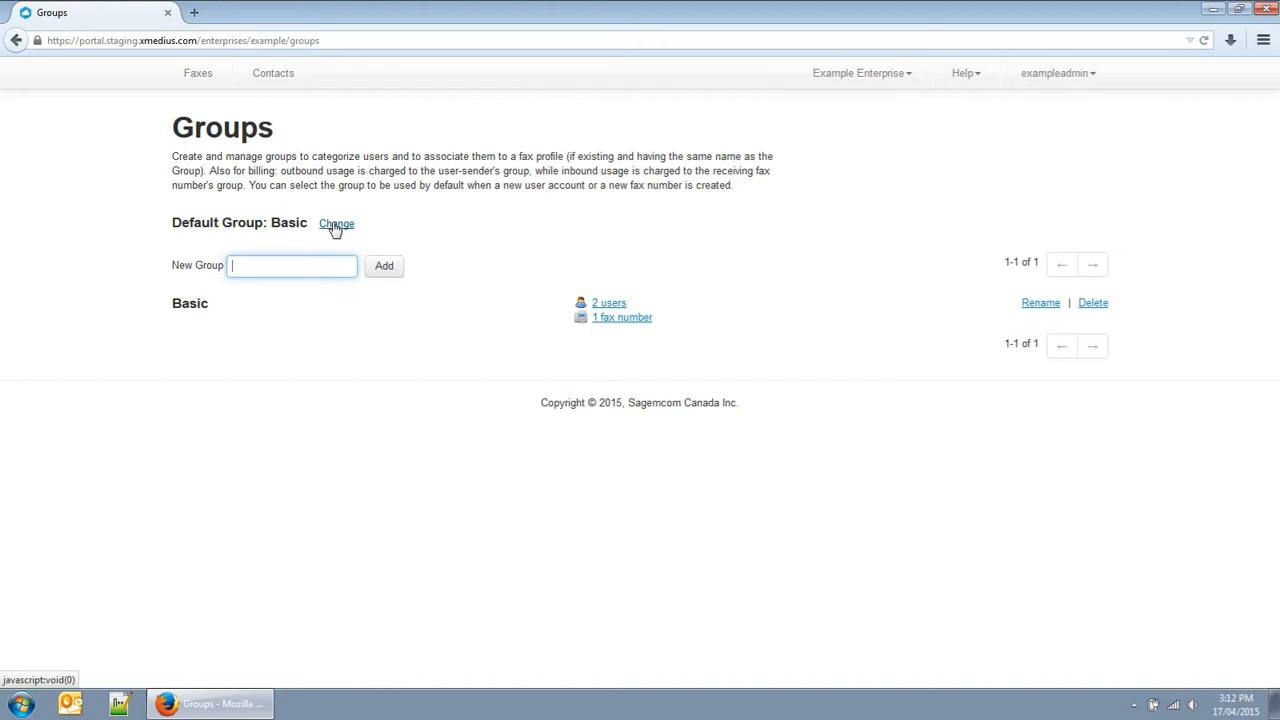
mouse_move(871, 103)
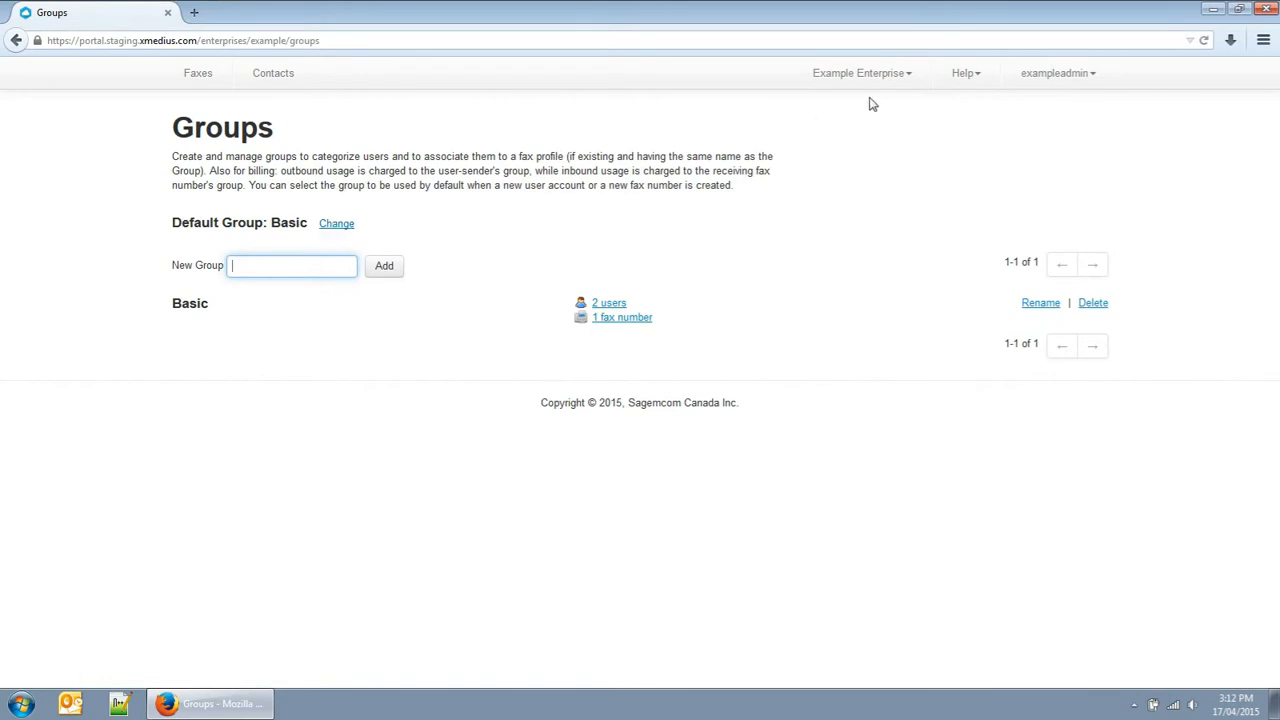
left_click(857, 72)
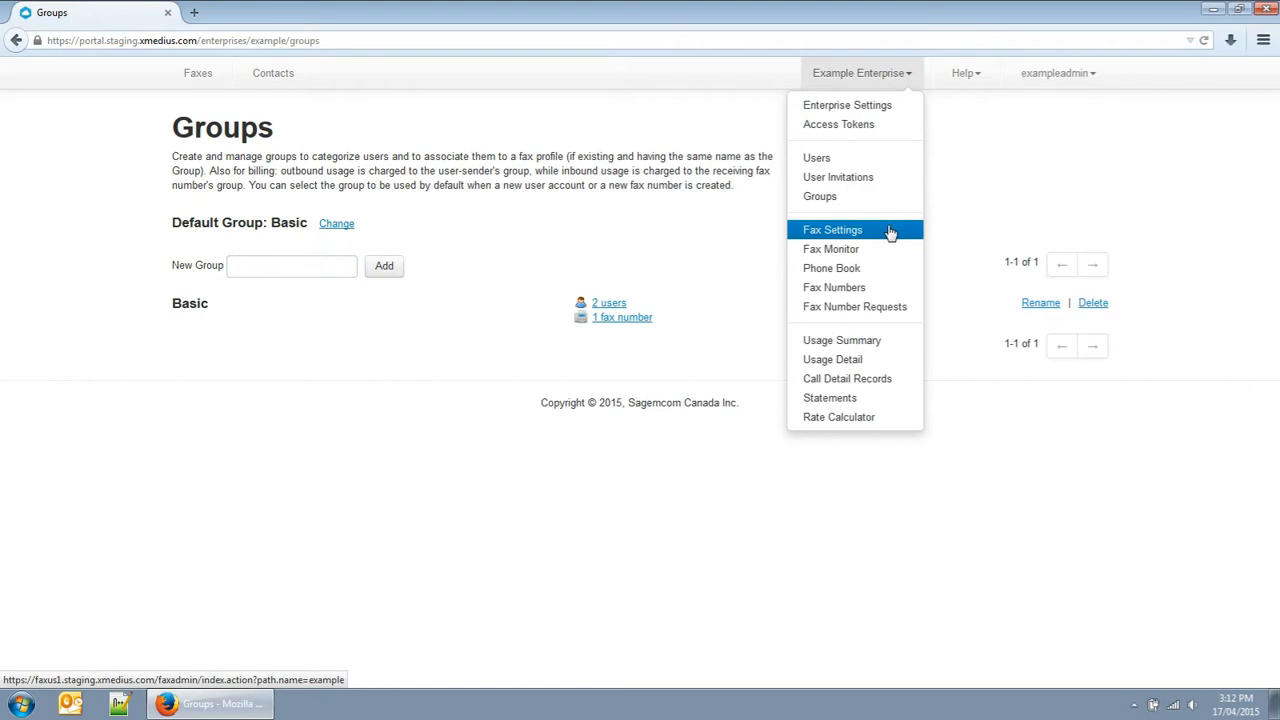
Step: Go to Fax Settings and show the Profiles list with the single Basic profile
left_click(832, 229)
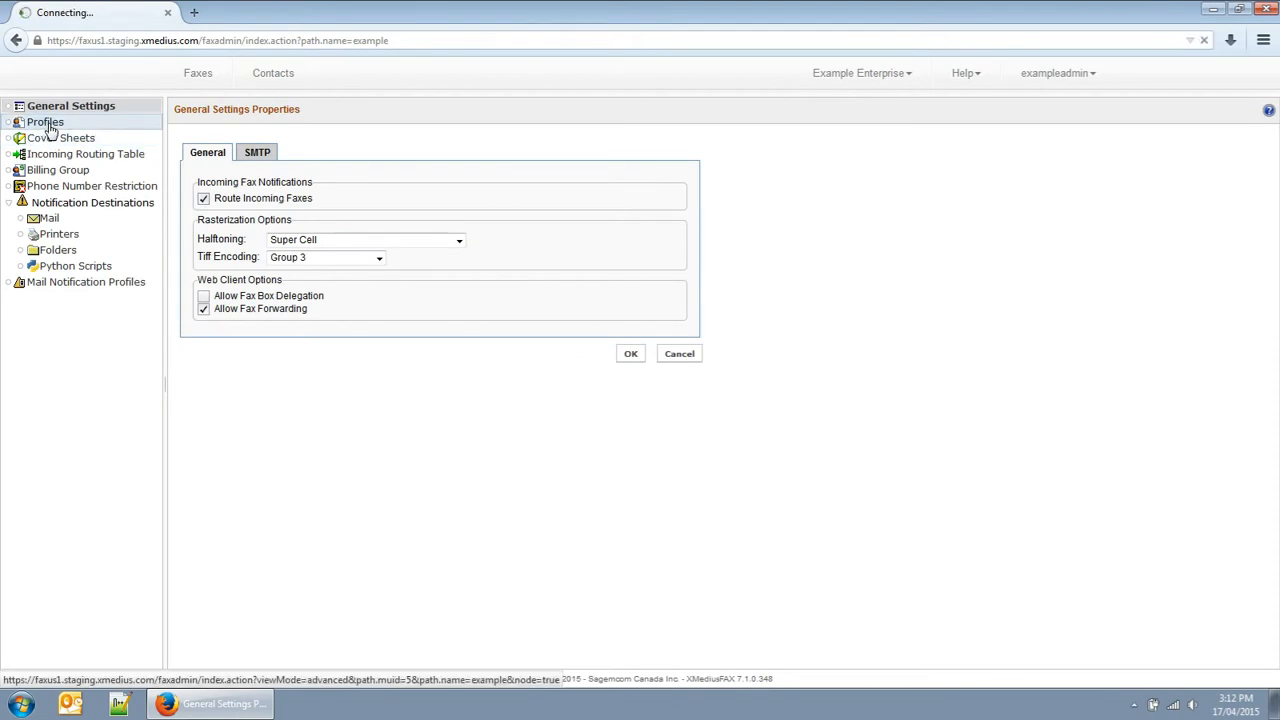
left_click(44, 121)
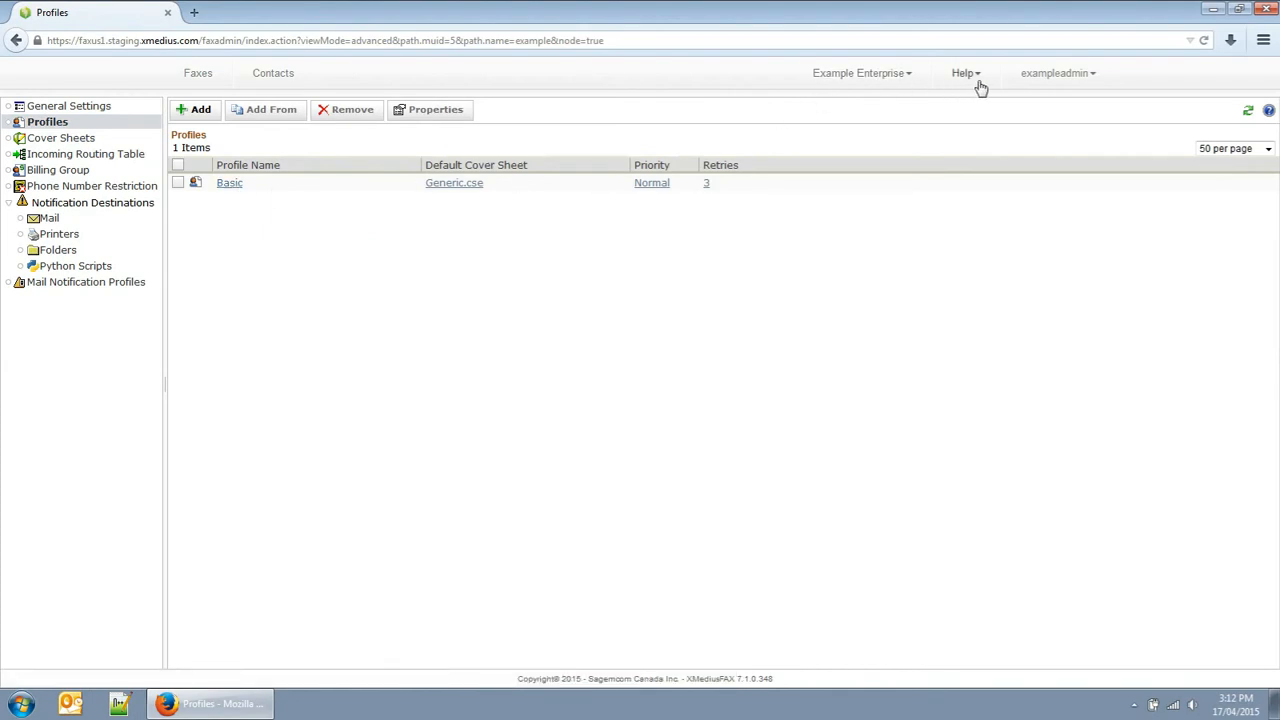
Step: Open the Fax Administration Help guide in a new tab and return to Profiles
left_click(966, 73)
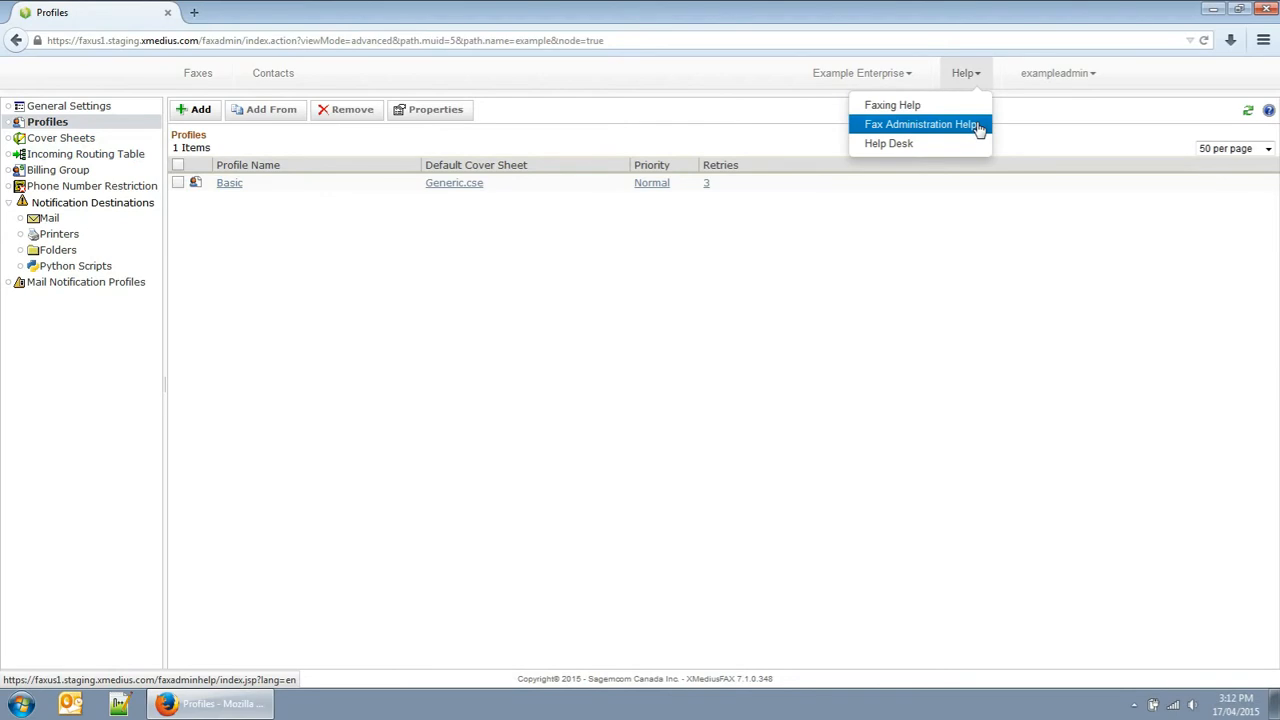
left_click(937, 124)
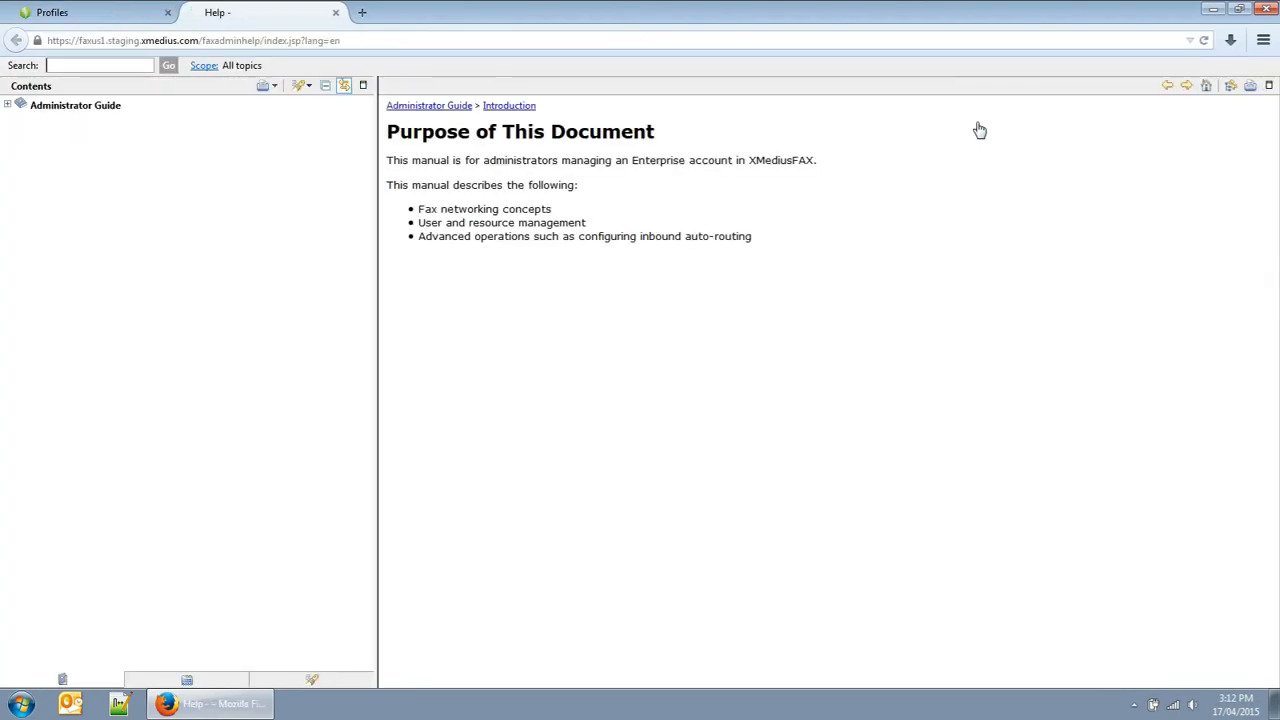
left_click(78, 13)
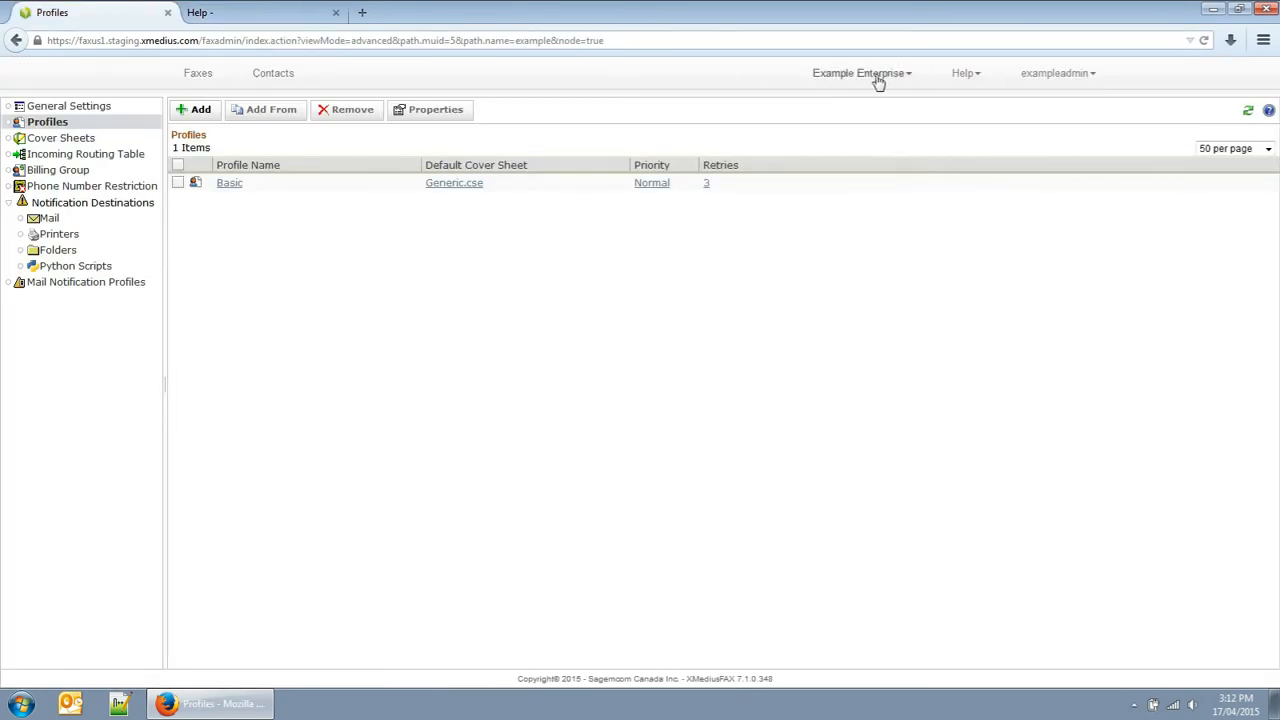
Step: Open the Help Desk support portal from the Help menu
left_click(962, 72)
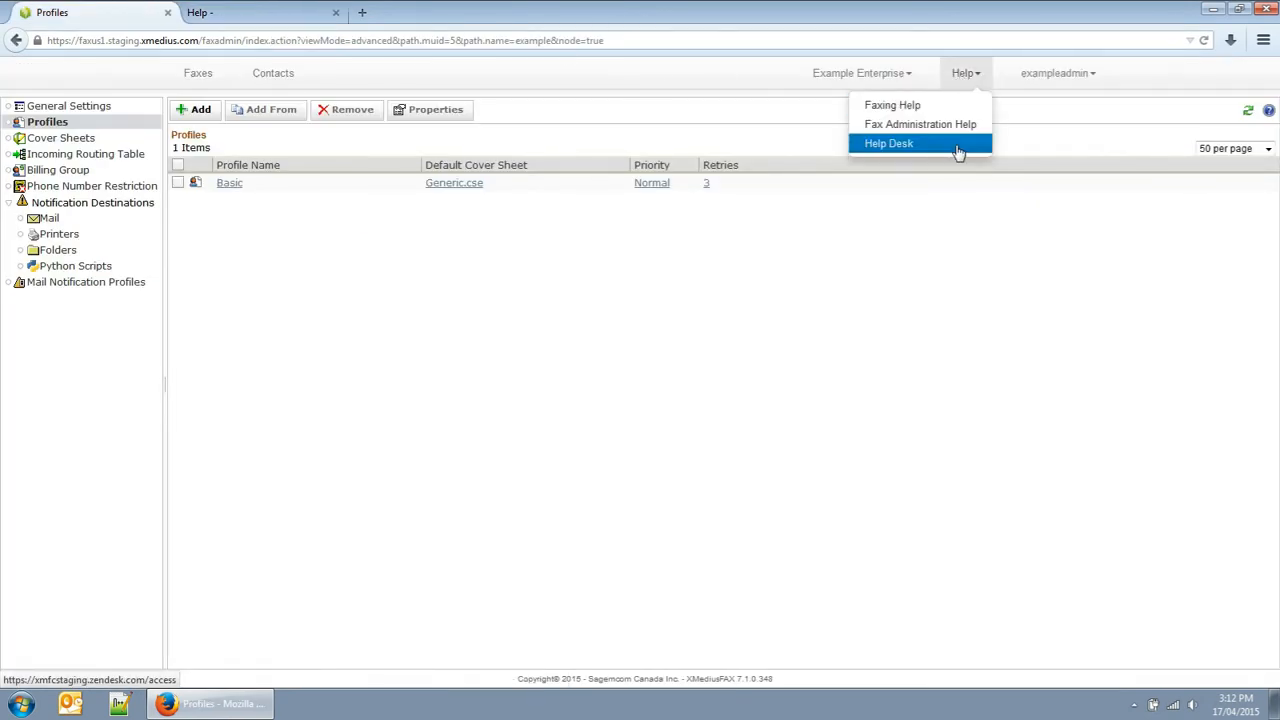
left_click(887, 143)
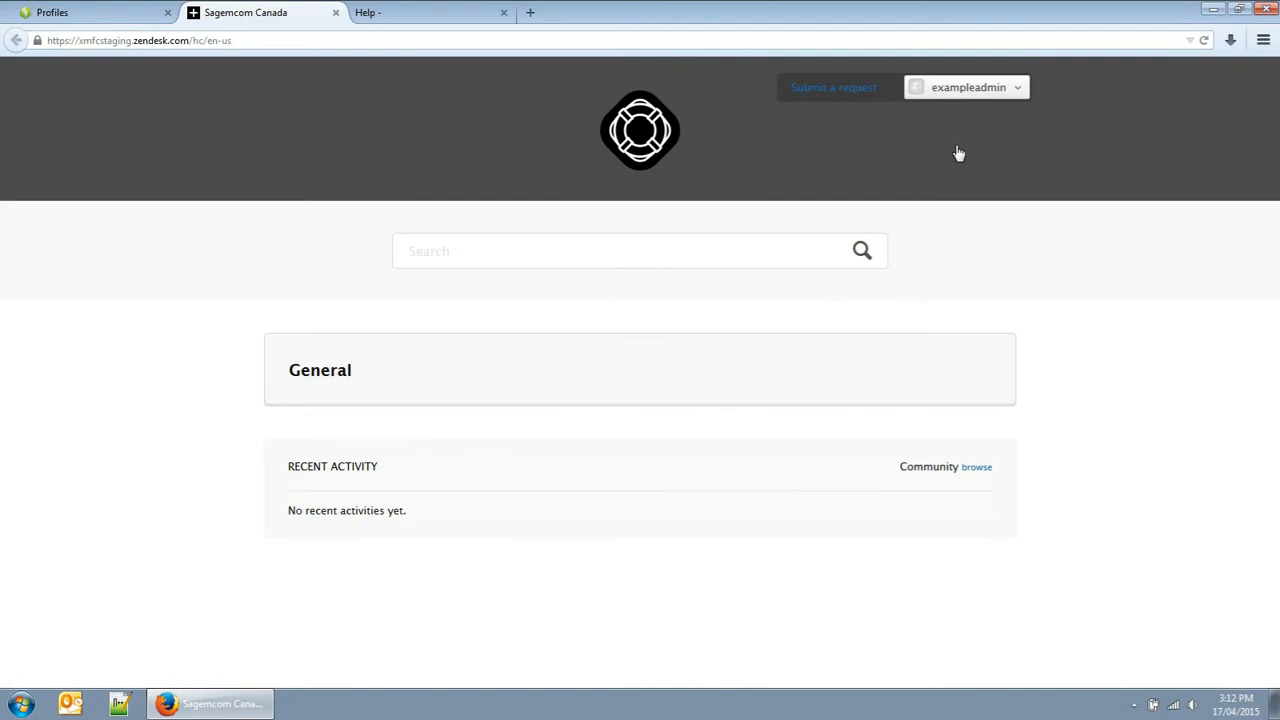